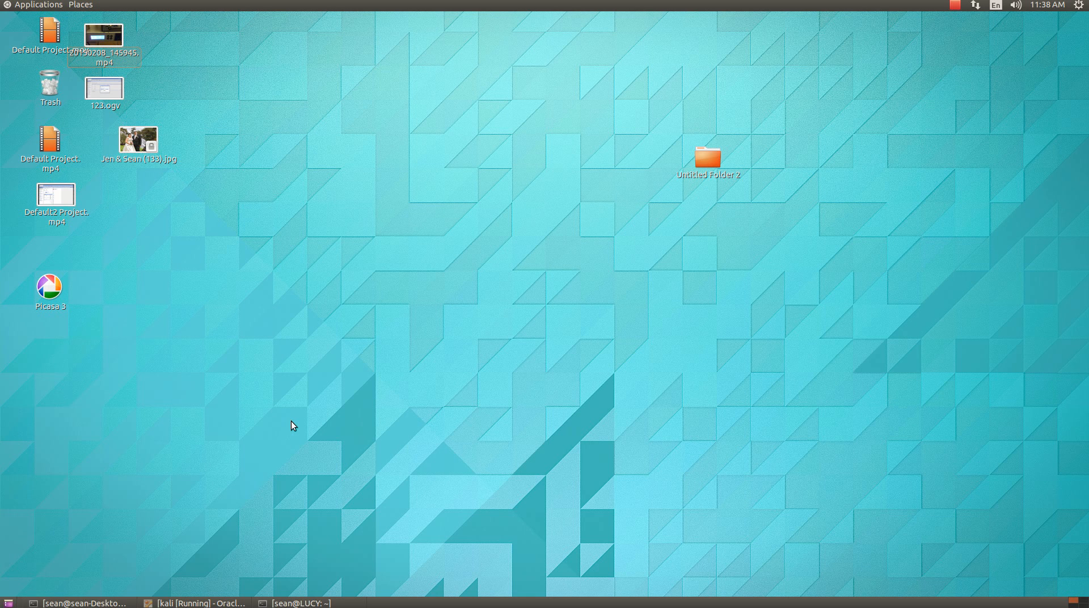
pyautogui.moveTo(308, 496)
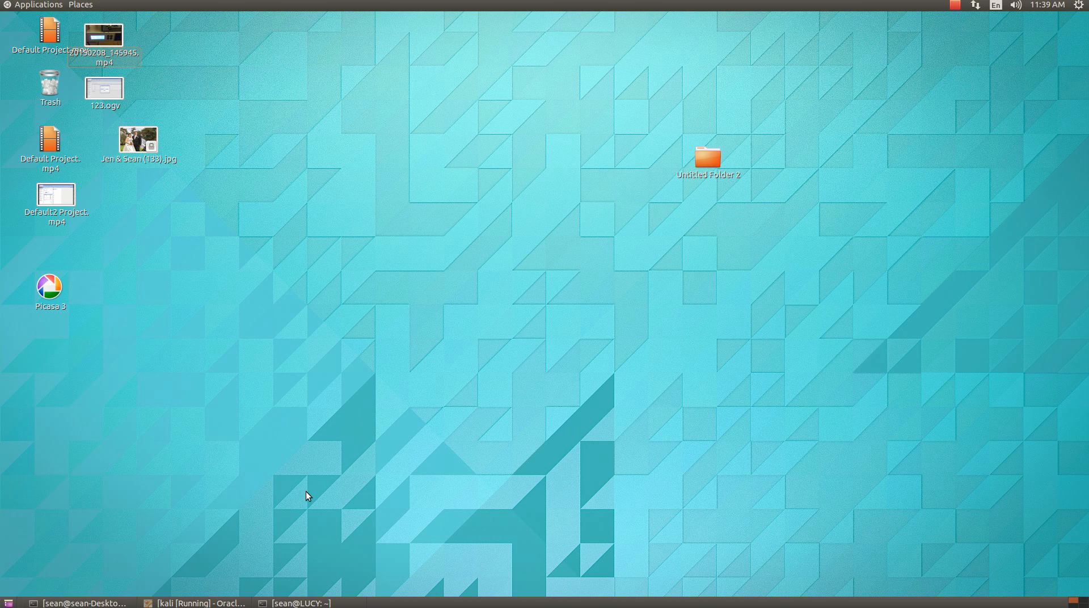
pyautogui.moveTo(321, 465)
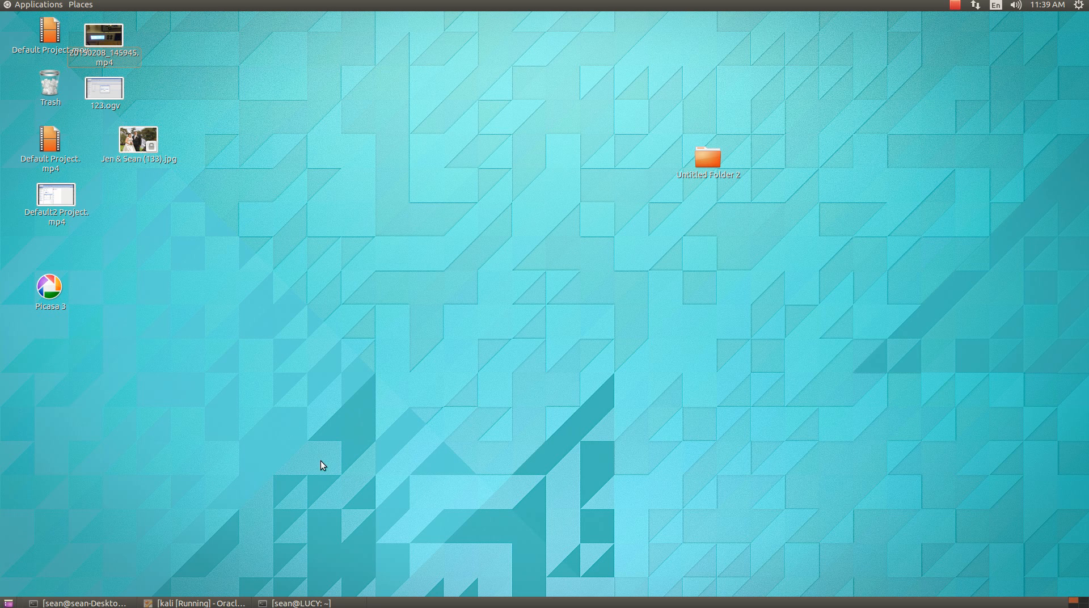
pyautogui.moveTo(193, 312)
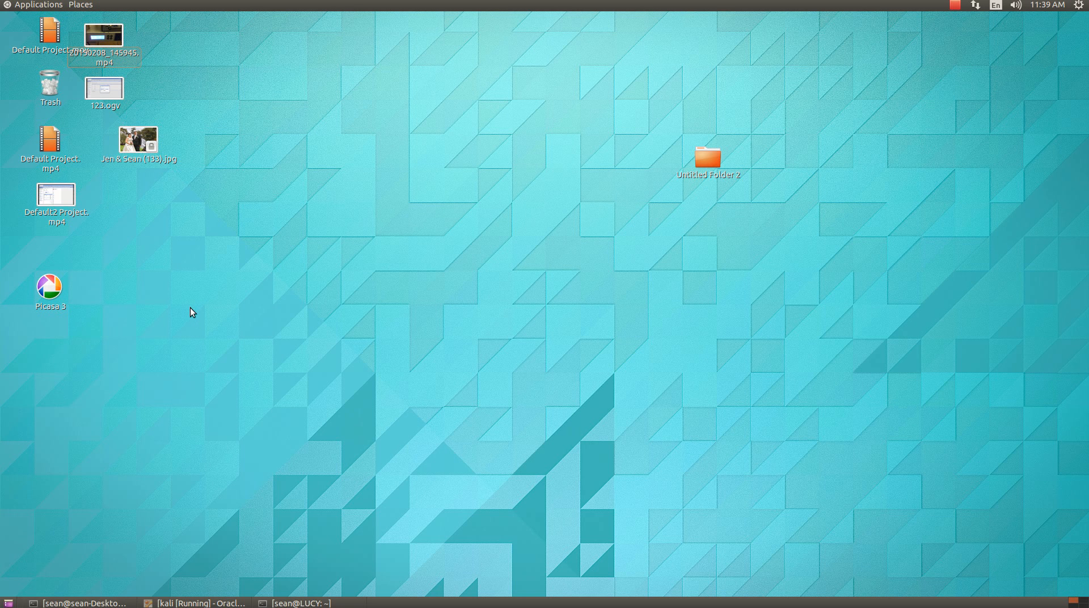
pyautogui.moveTo(36, 5)
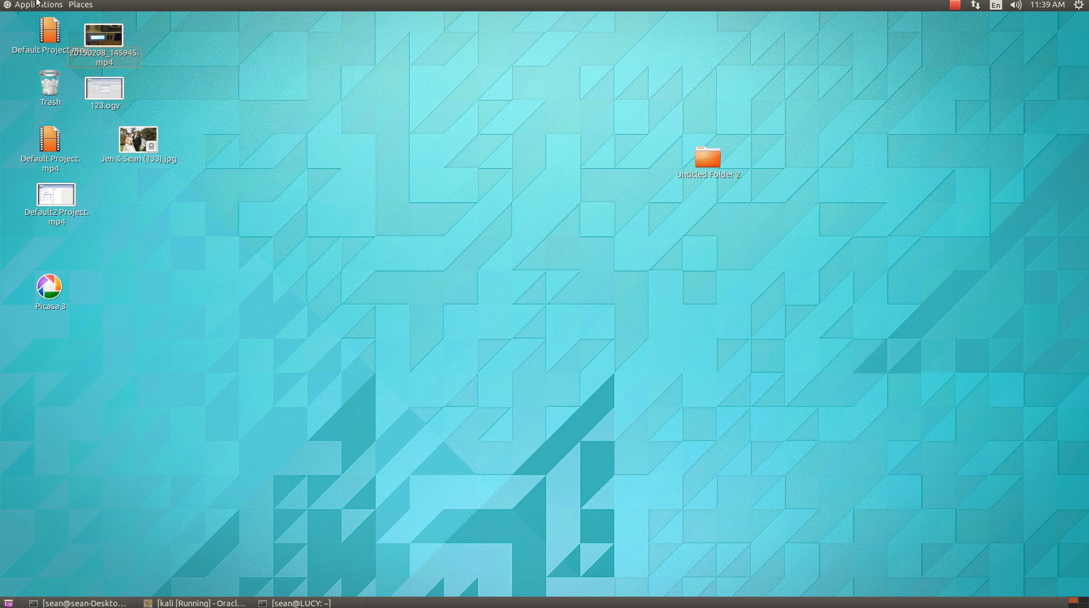
# Search Ubuntu Software Centre for 'zenmap', confirm it is installed, and close the store
pyautogui.click(39, 5)
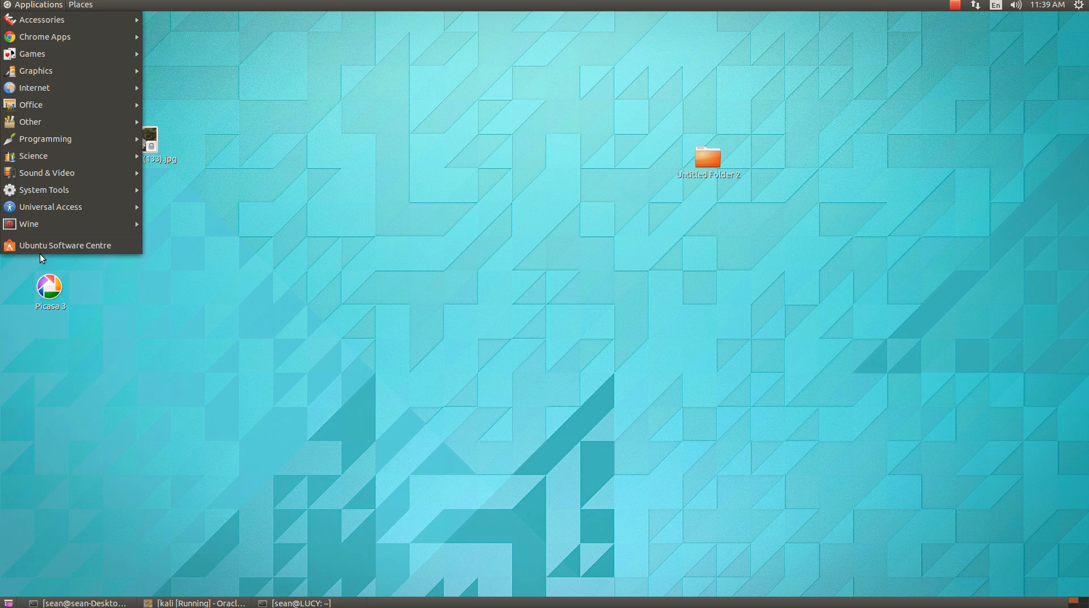
pyautogui.click(65, 245)
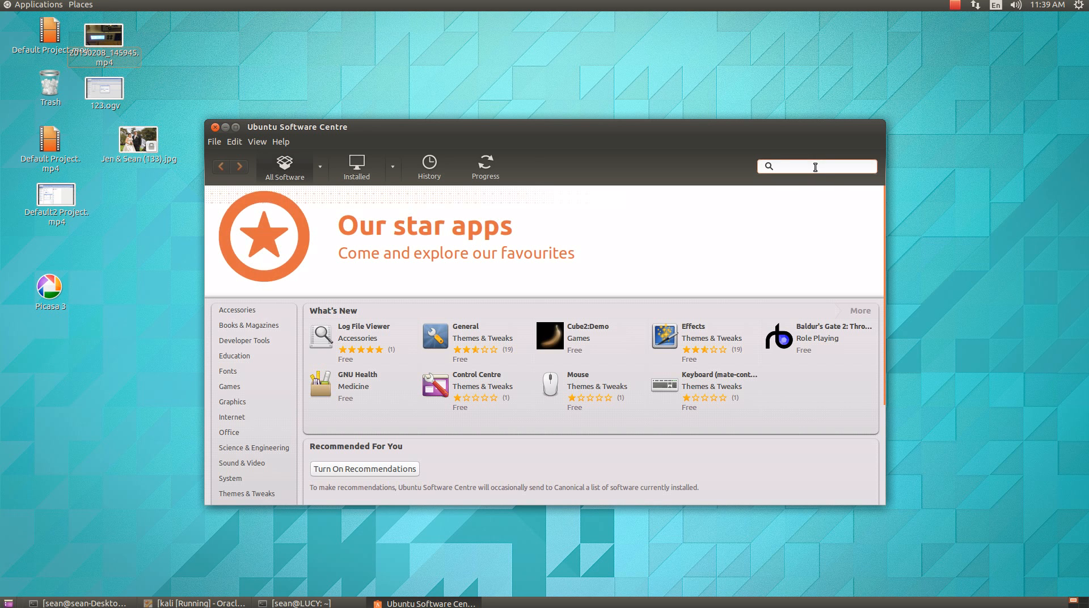
pyautogui.write('zenmap')
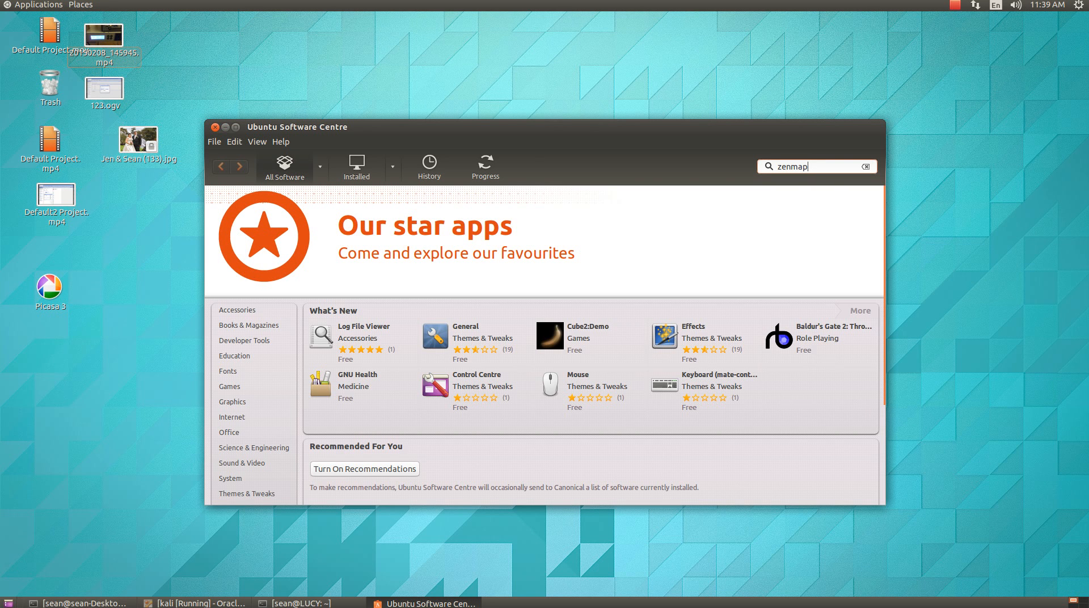
pyautogui.press('Return')
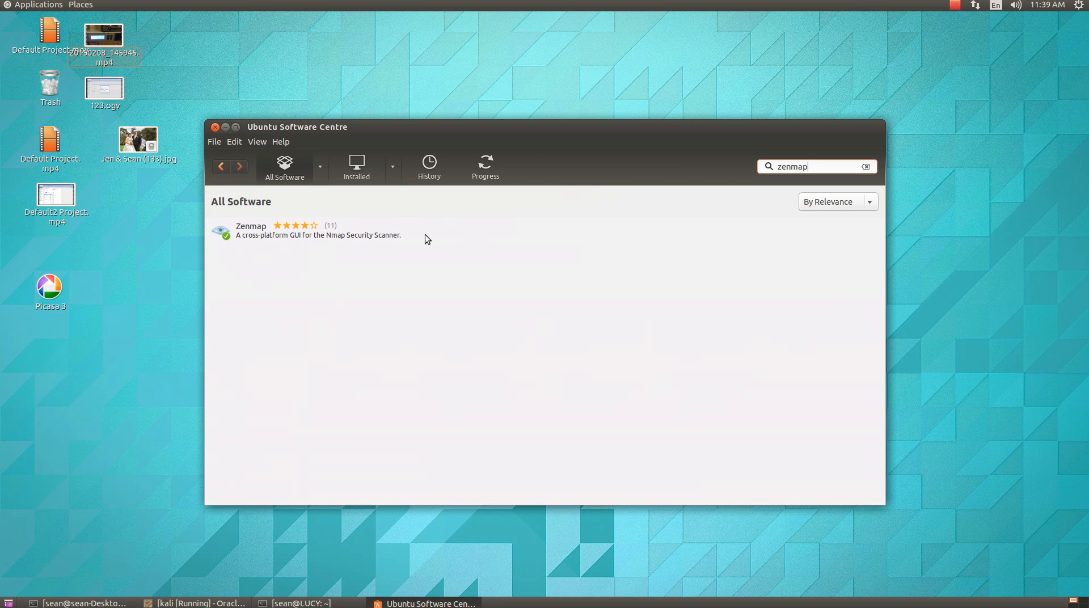
pyautogui.click(320, 233)
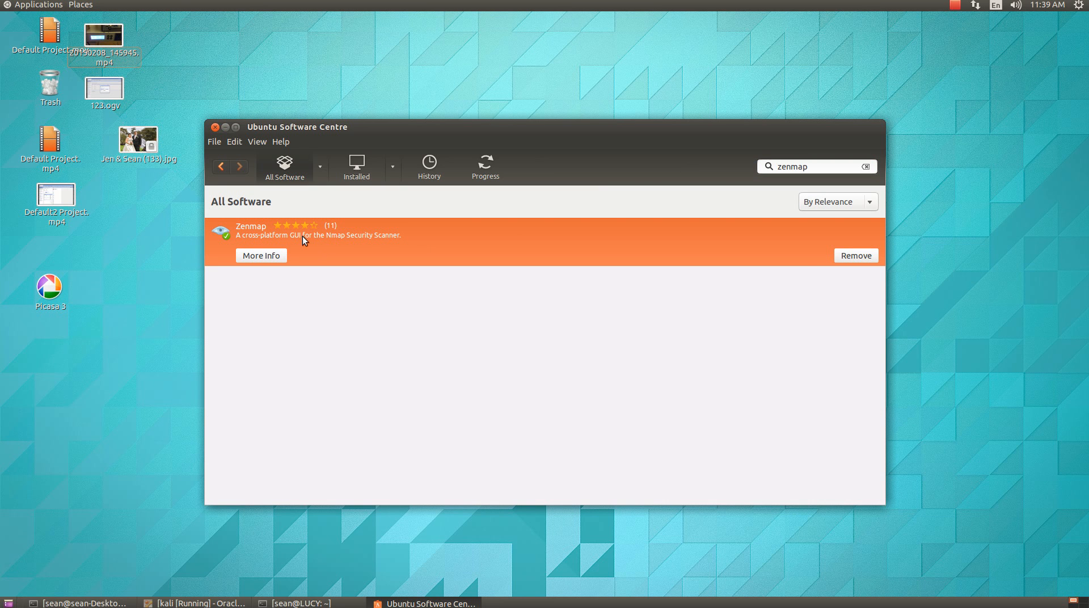
pyautogui.moveTo(222, 118)
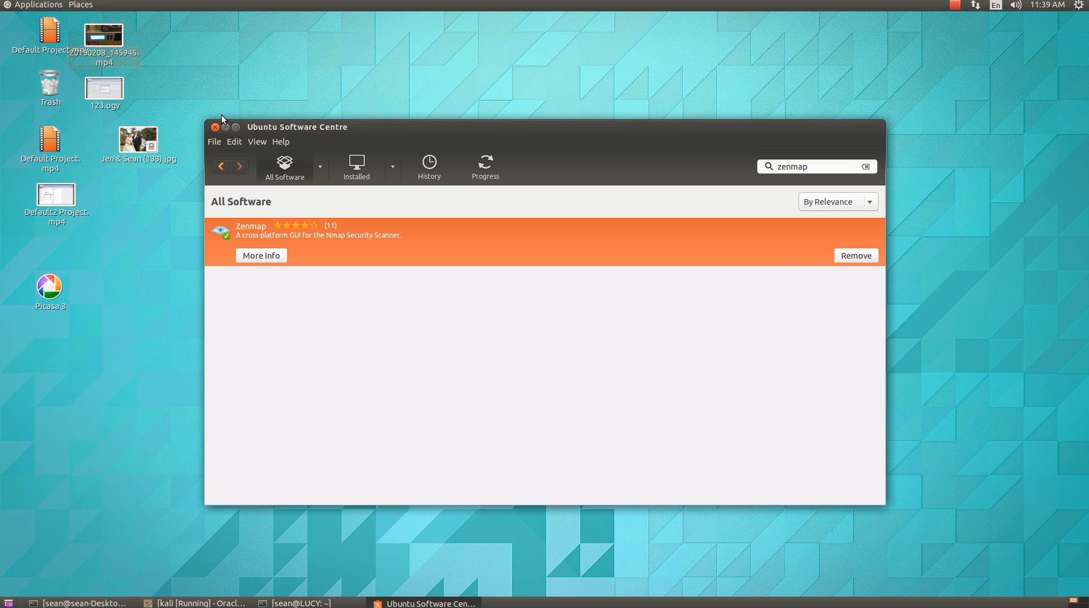
pyautogui.click(214, 127)
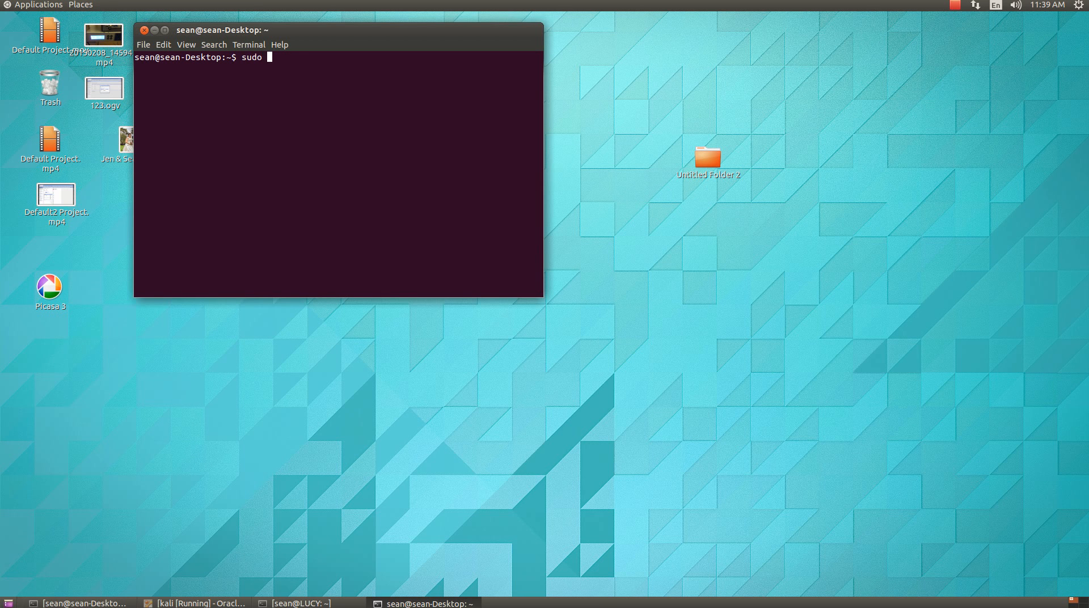
# Run the misspelled 'apt-get instal zenmap' command and supply the administrator password
pyautogui.write('apt-get i')
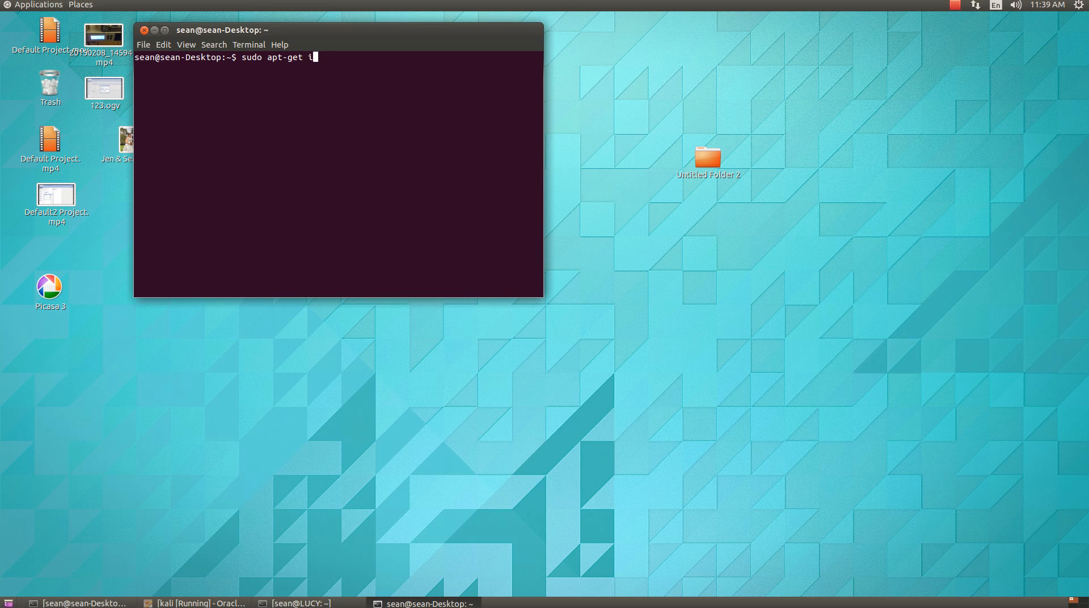
pyautogui.write('nstal zenmap')
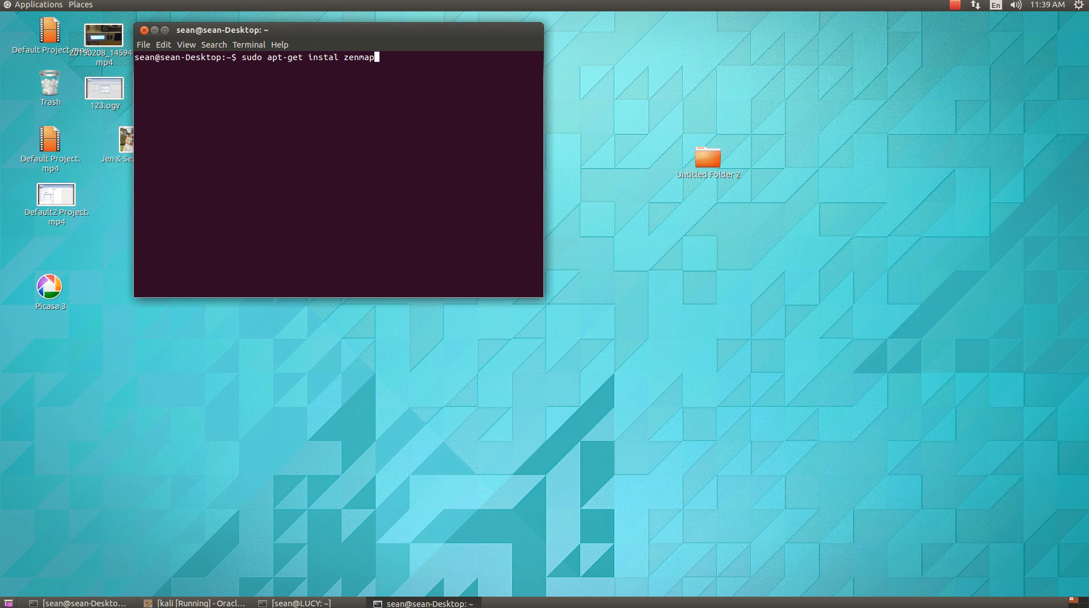
pyautogui.press('Return')
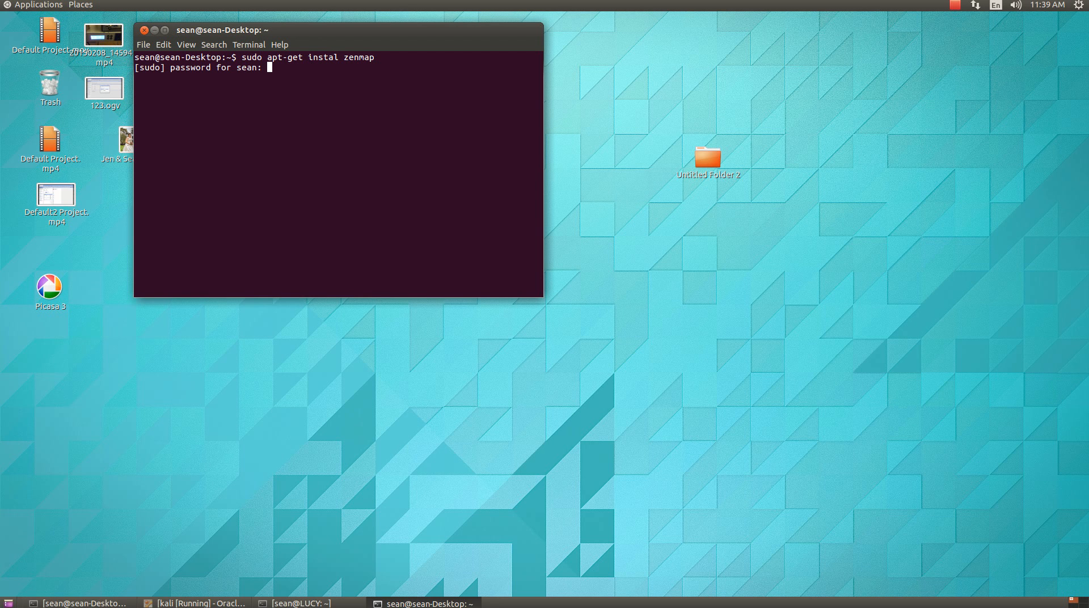
pyautogui.press('Return')
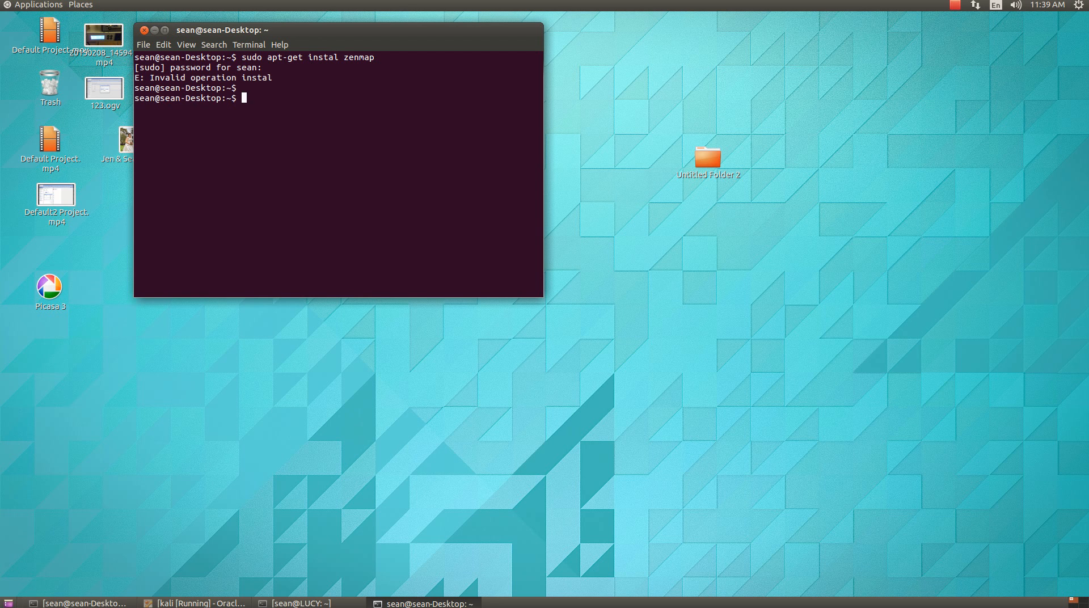
# Run the corrected 'sudo apt-get install zenmap' command
pyautogui.write('sudo apt-get install zenmap')
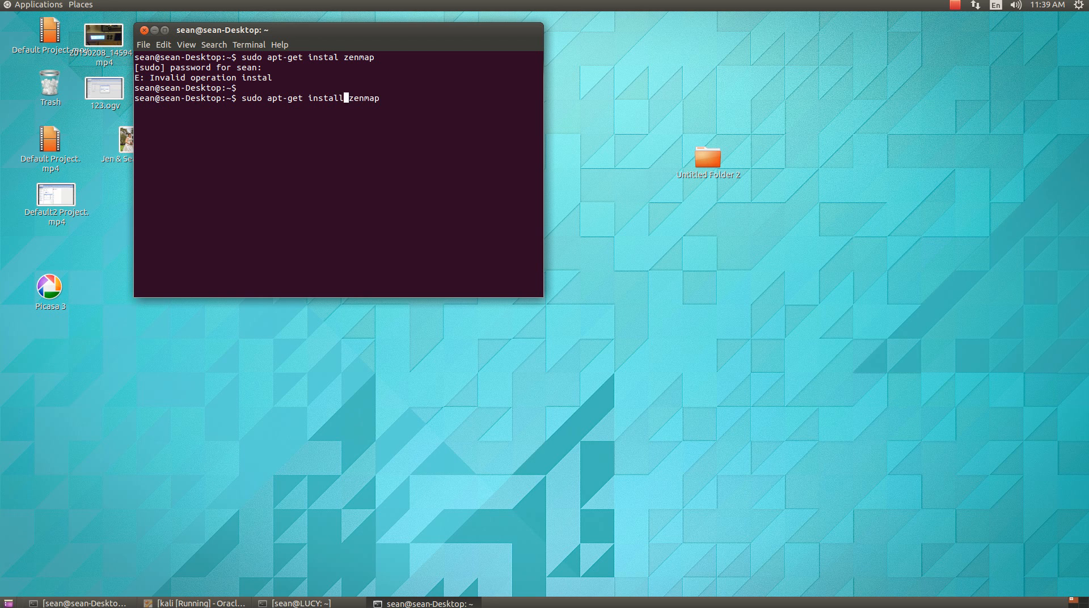
pyautogui.press('Return')
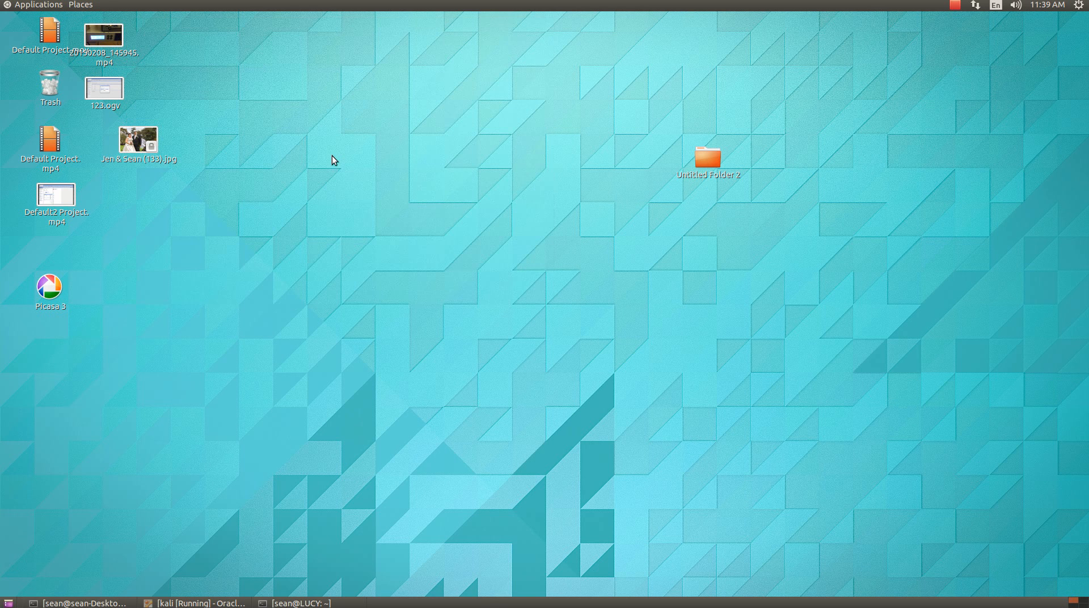
pyautogui.moveTo(58, 37)
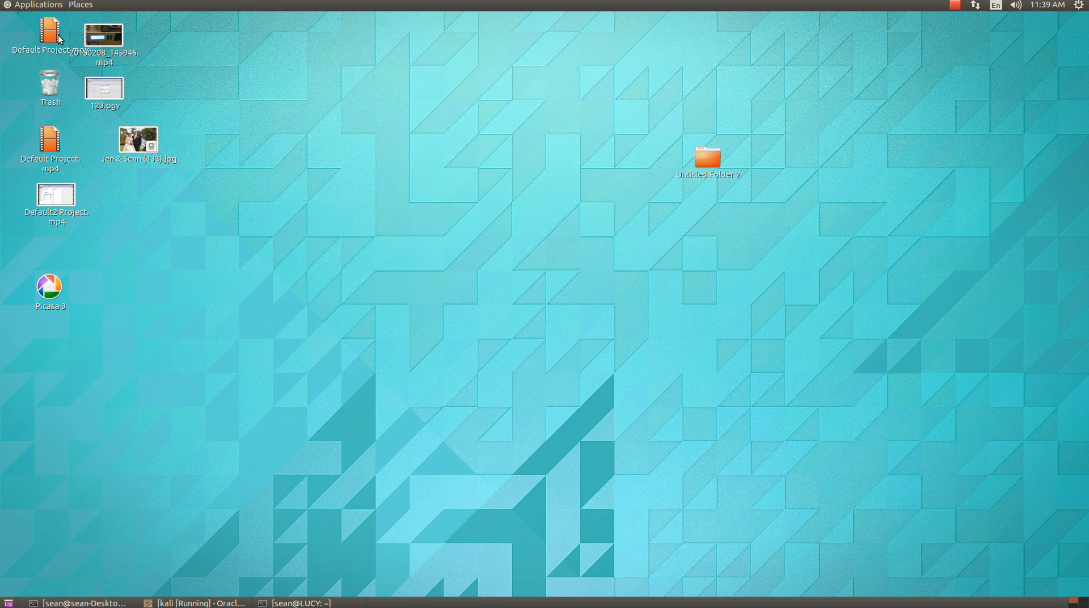
# Launch Zenmap (as root) from the Applications > Internet menu
pyautogui.click(40, 5)
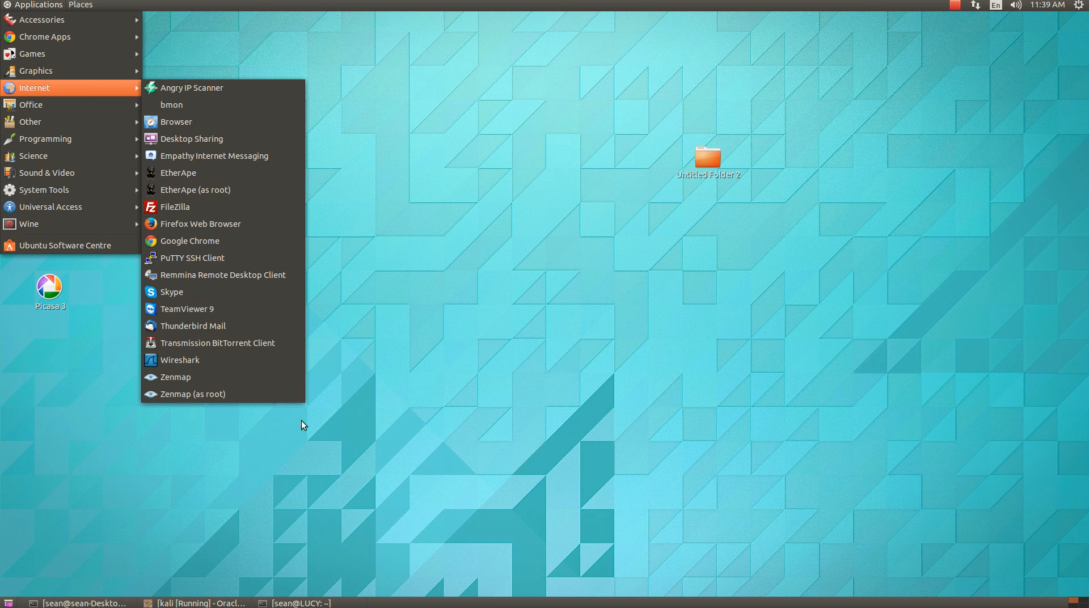
pyautogui.moveTo(232, 377)
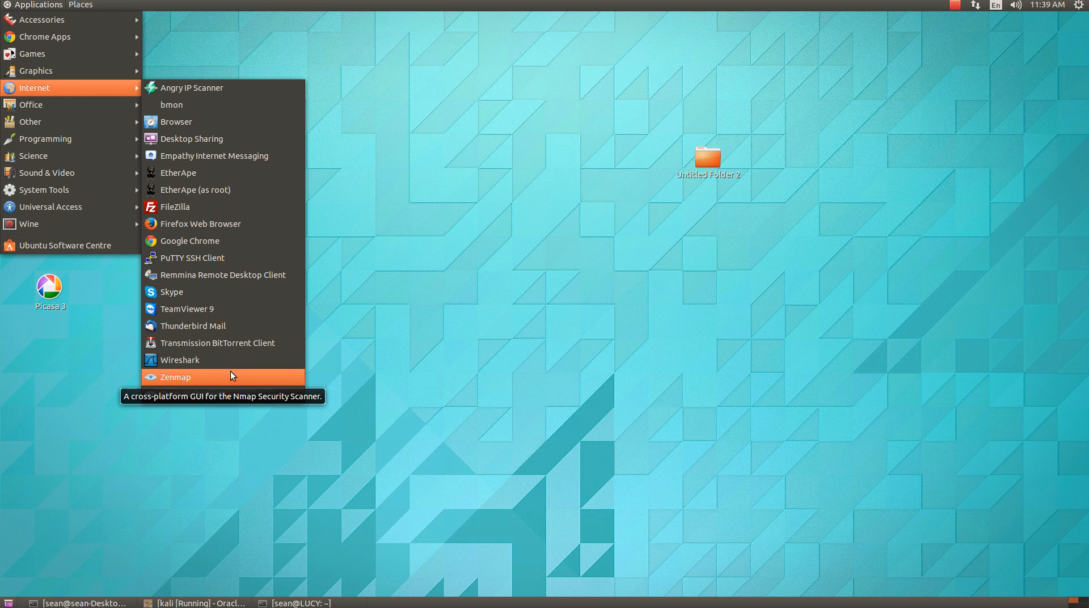
pyautogui.moveTo(232, 394)
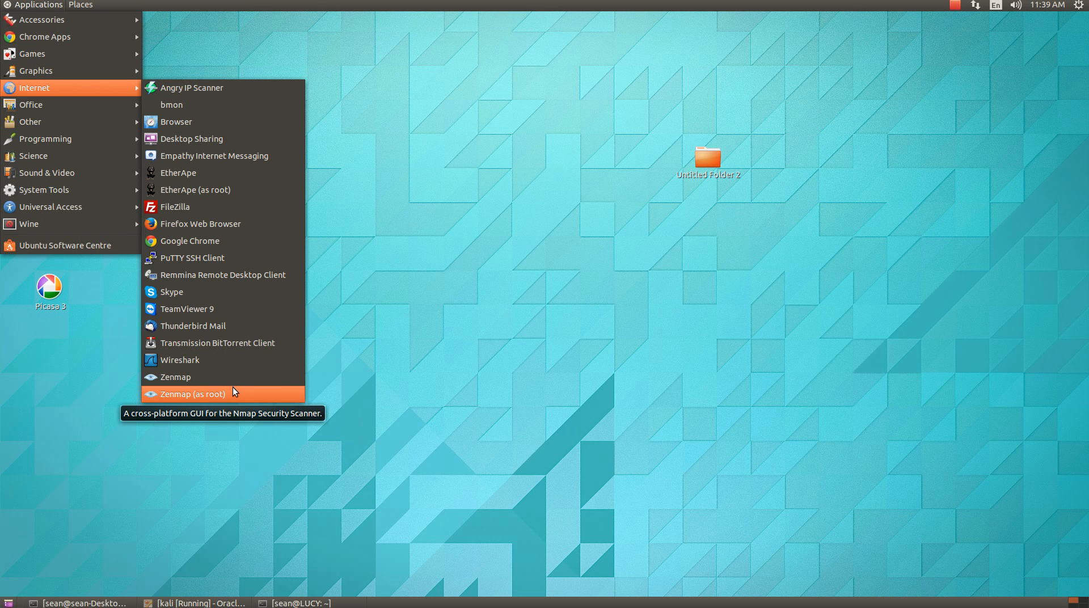
pyautogui.moveTo(236, 394)
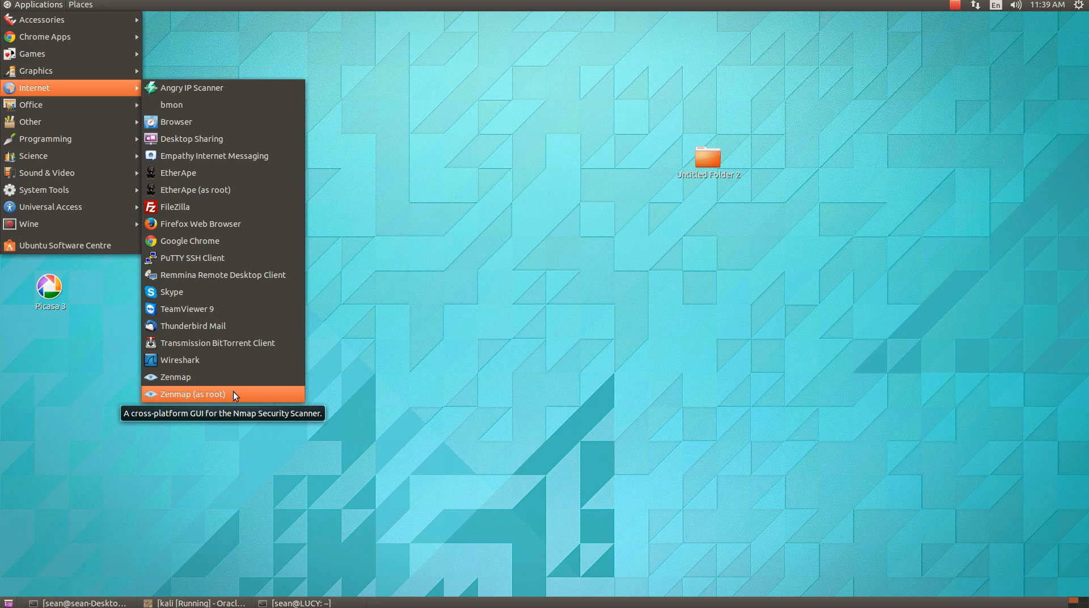
pyautogui.click(192, 394)
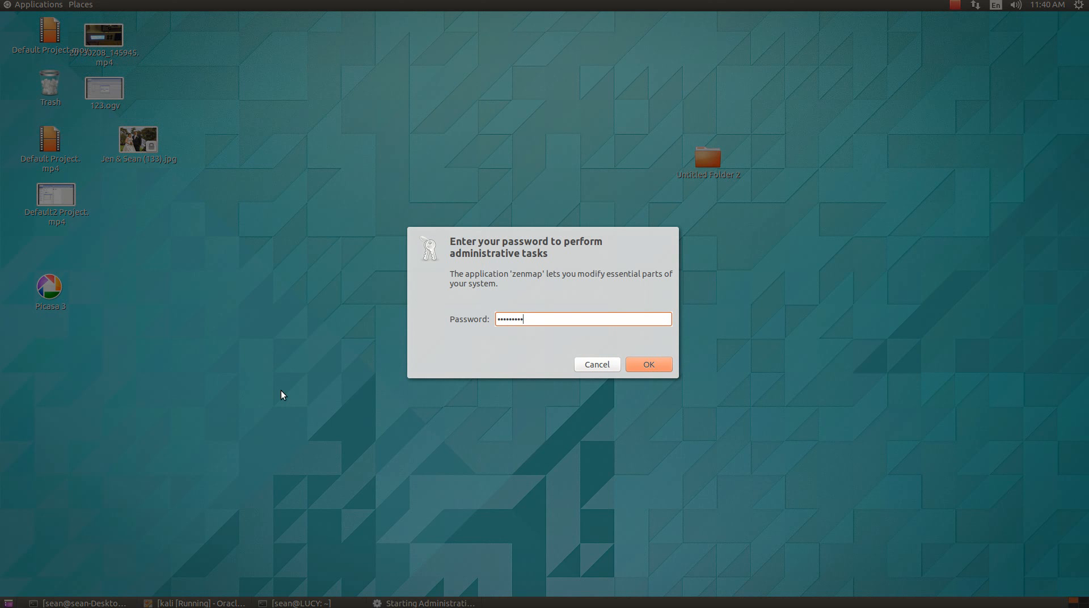
# Confirm the administrator password so Zenmap runs as superuser
pyautogui.click(648, 364)
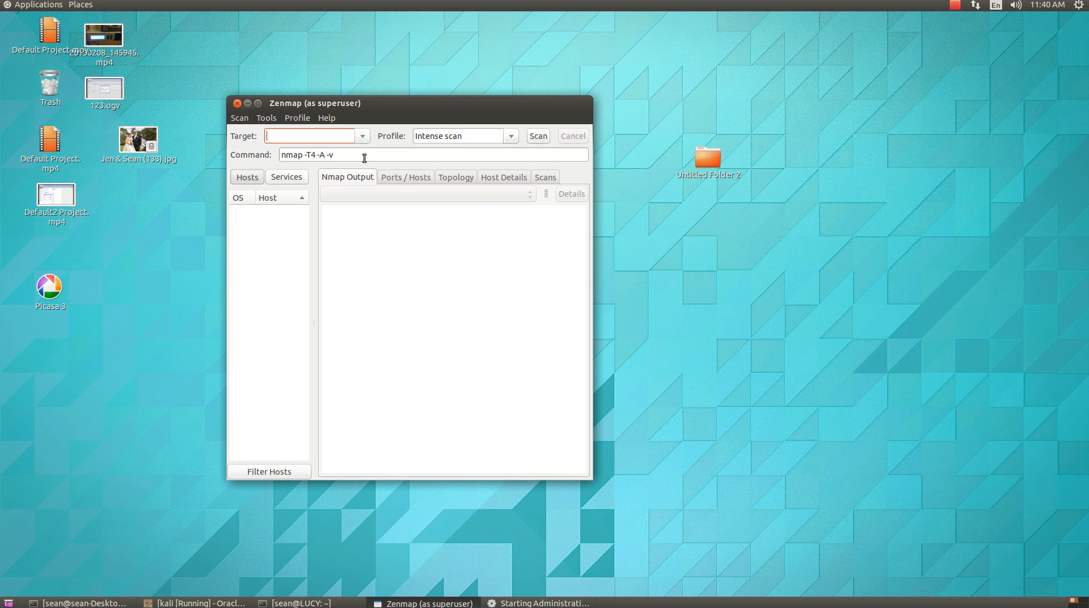
pyautogui.moveTo(516, 137)
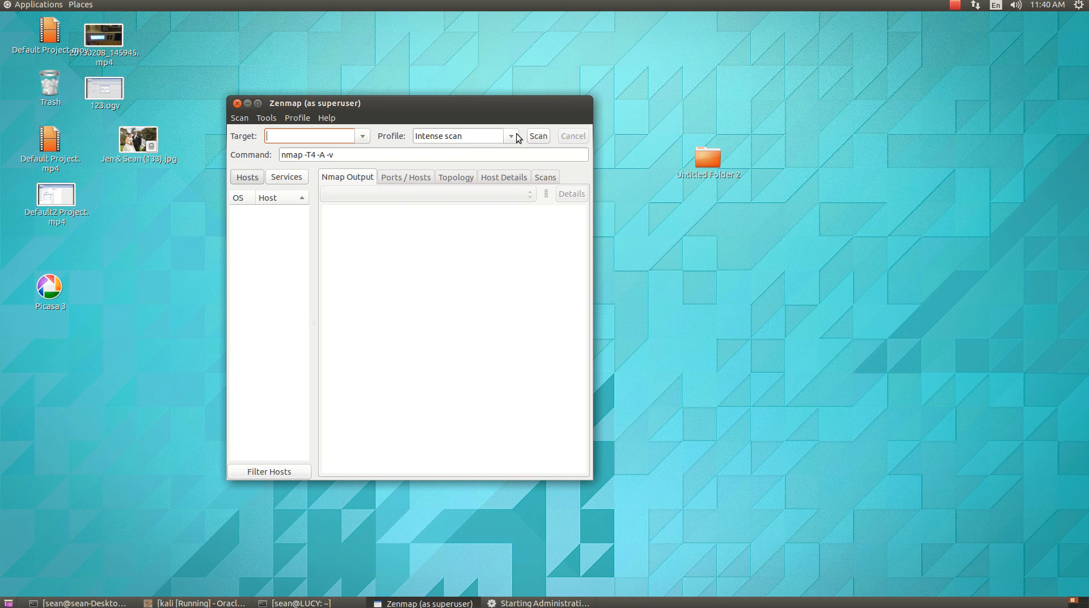
# Enter 10.215.221.100 as the scan target and bring up the scan profile list
pyautogui.click(512, 135)
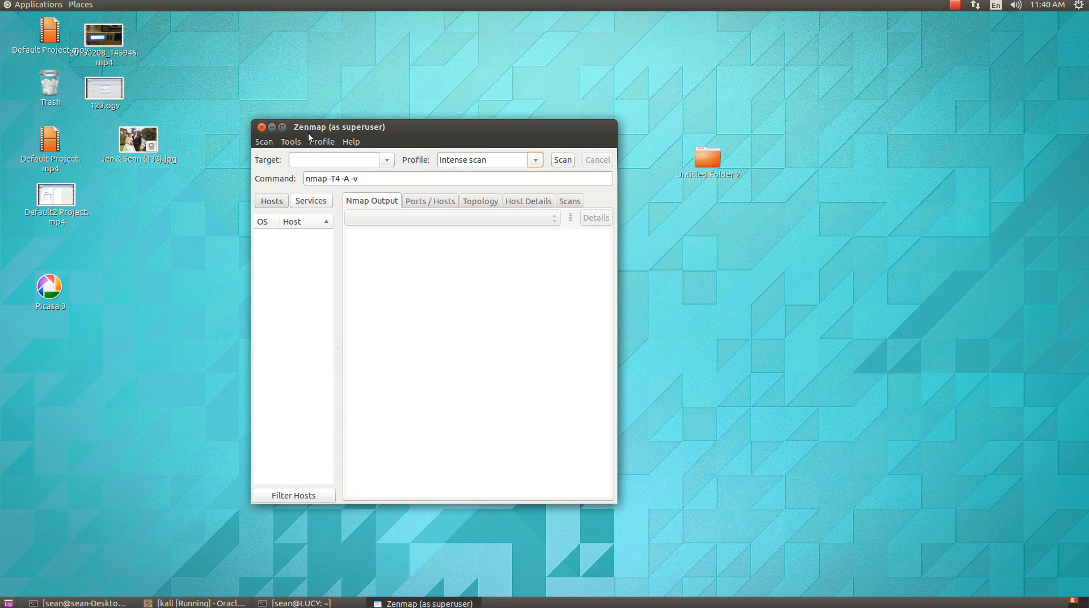
pyautogui.click(337, 160)
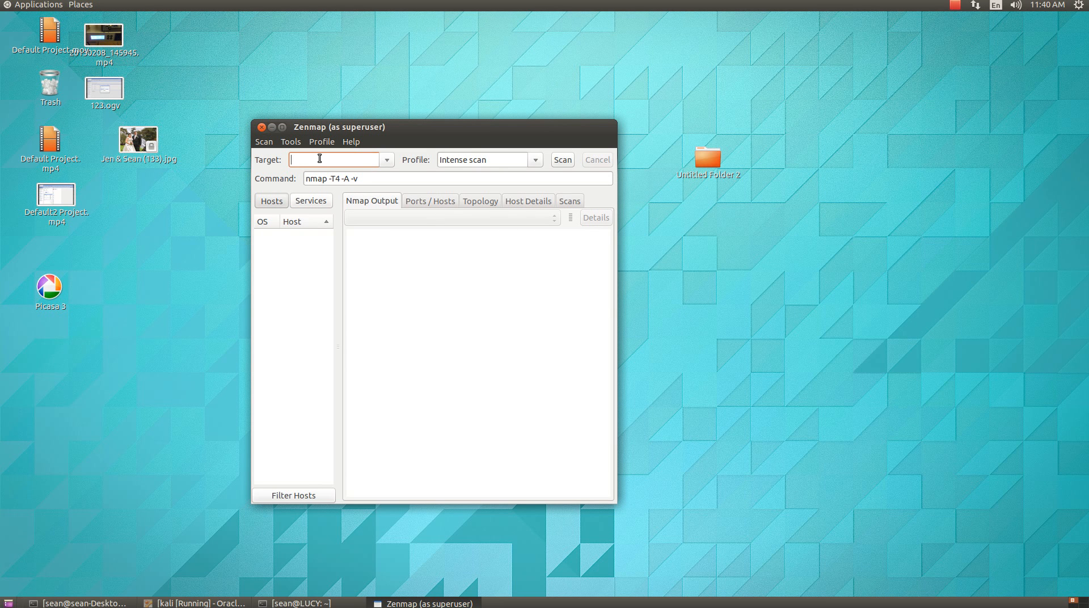
pyautogui.write('10.')
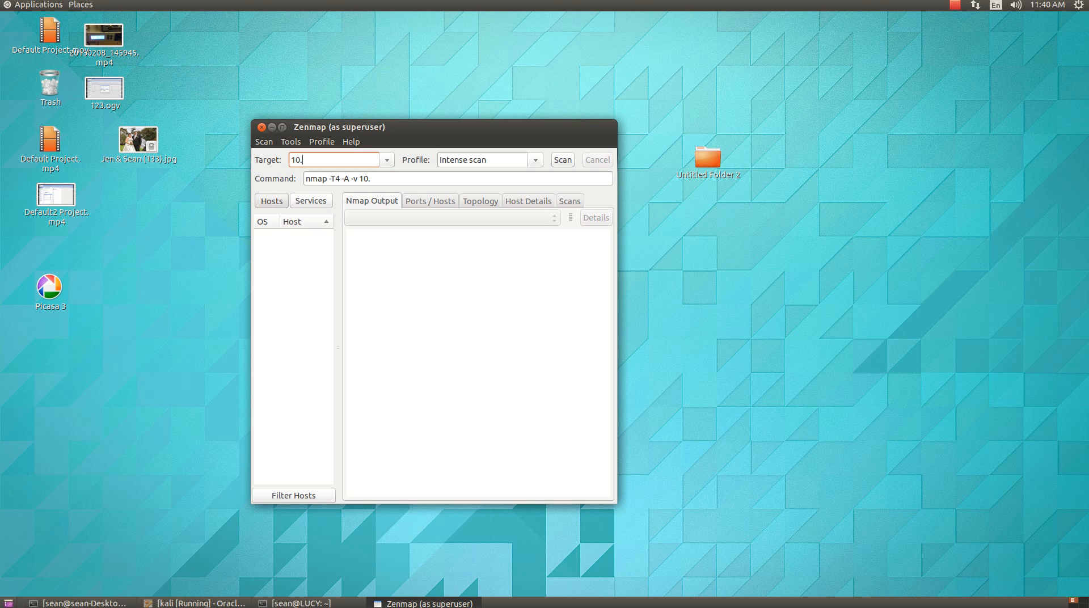
pyautogui.write('215')
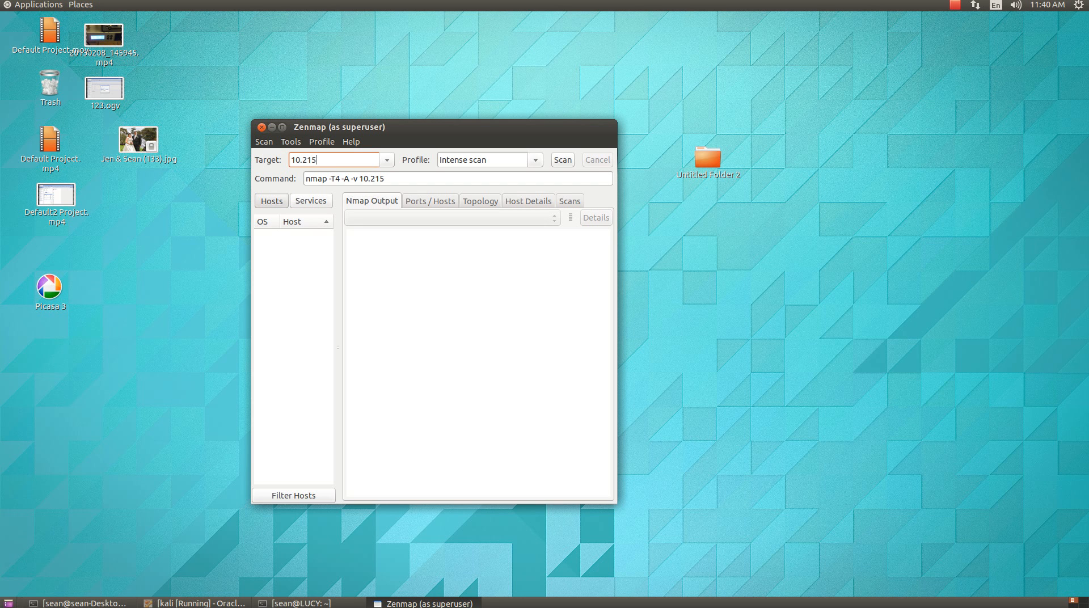
pyautogui.write('.')
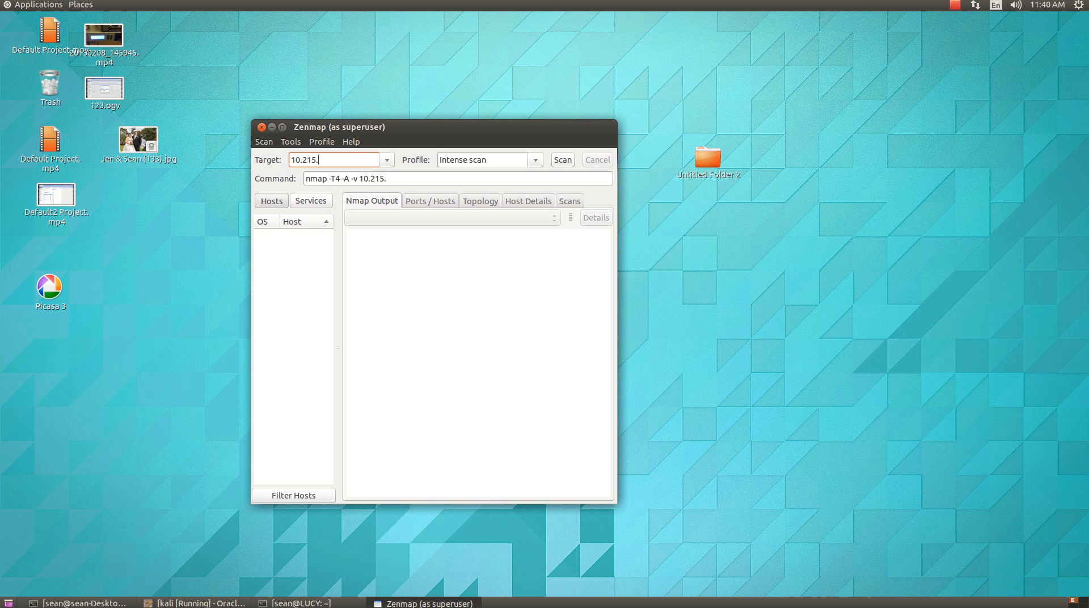
pyautogui.write('2')
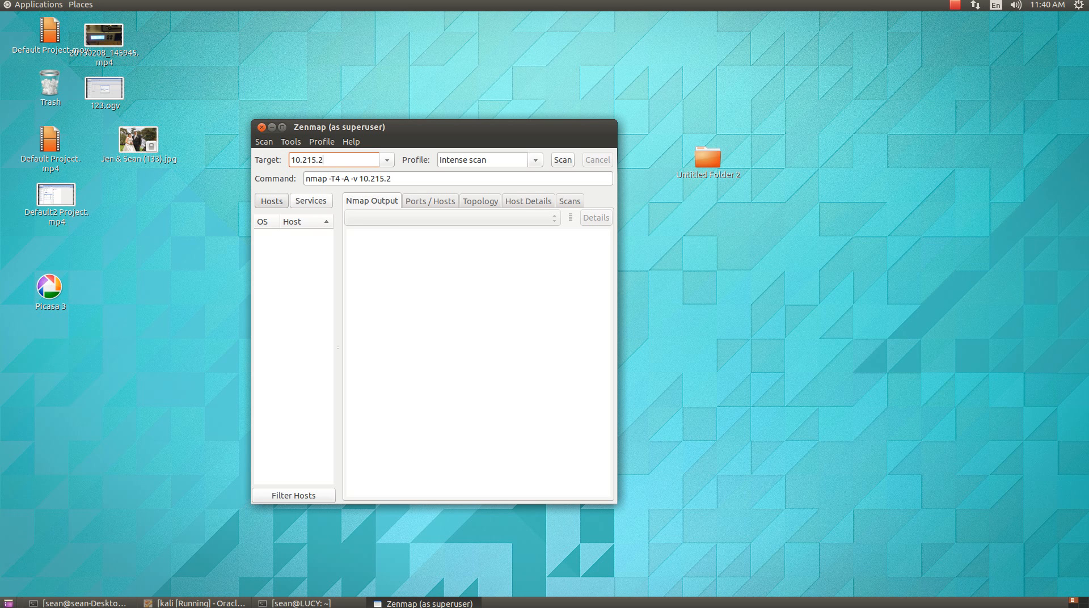
pyautogui.write('21.100')
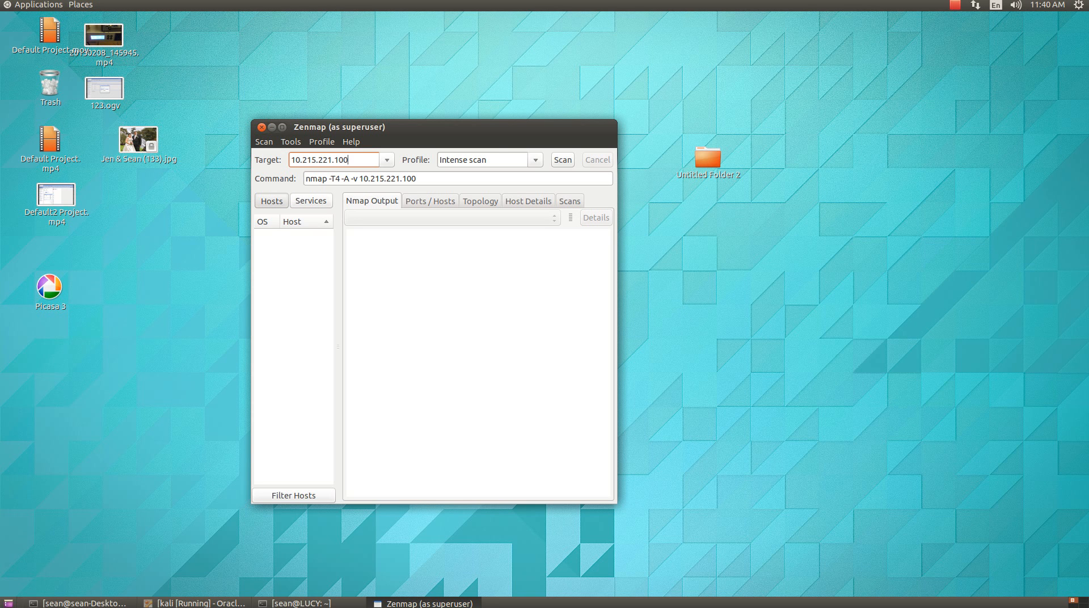
pyautogui.click(534, 160)
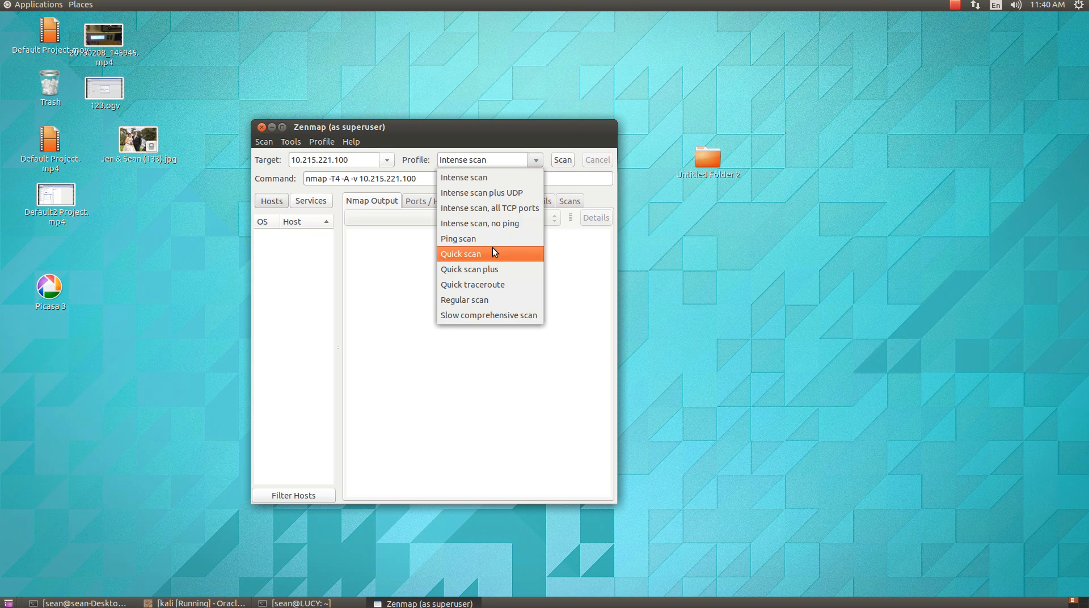
# Run a Quick scan of 10.215.221.100, showing ports 21, 22 and 80 open and 3000 closed
pyautogui.click(459, 253)
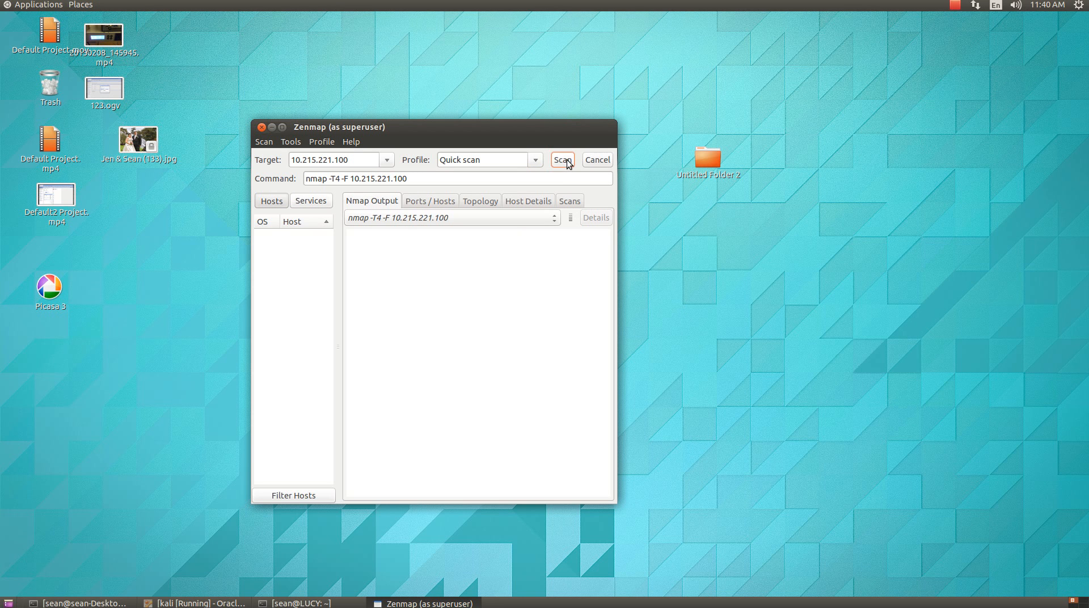
pyautogui.click(561, 159)
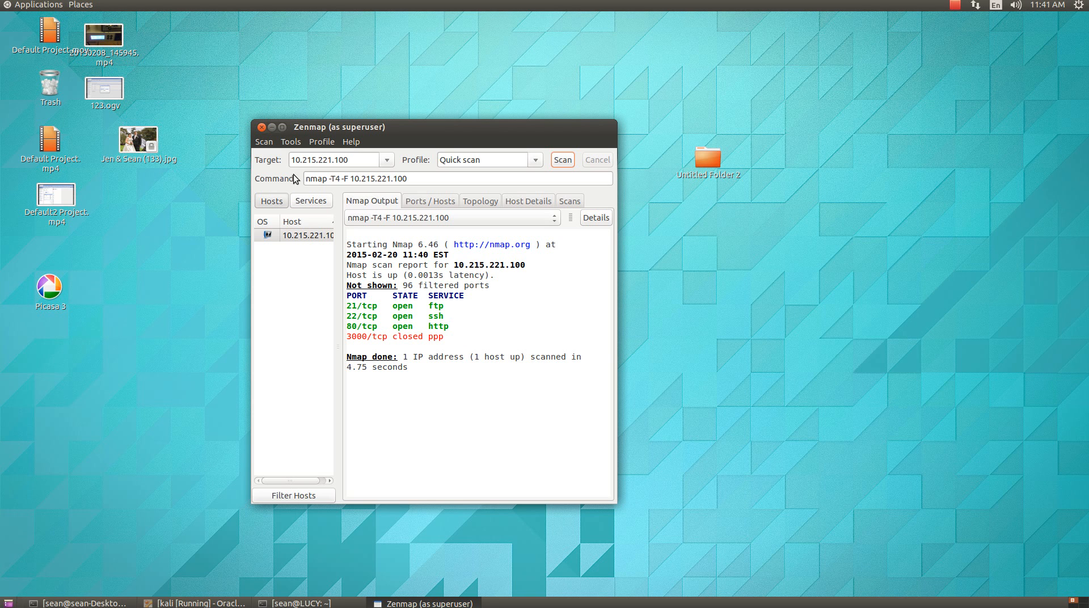
pyautogui.moveTo(407, 174)
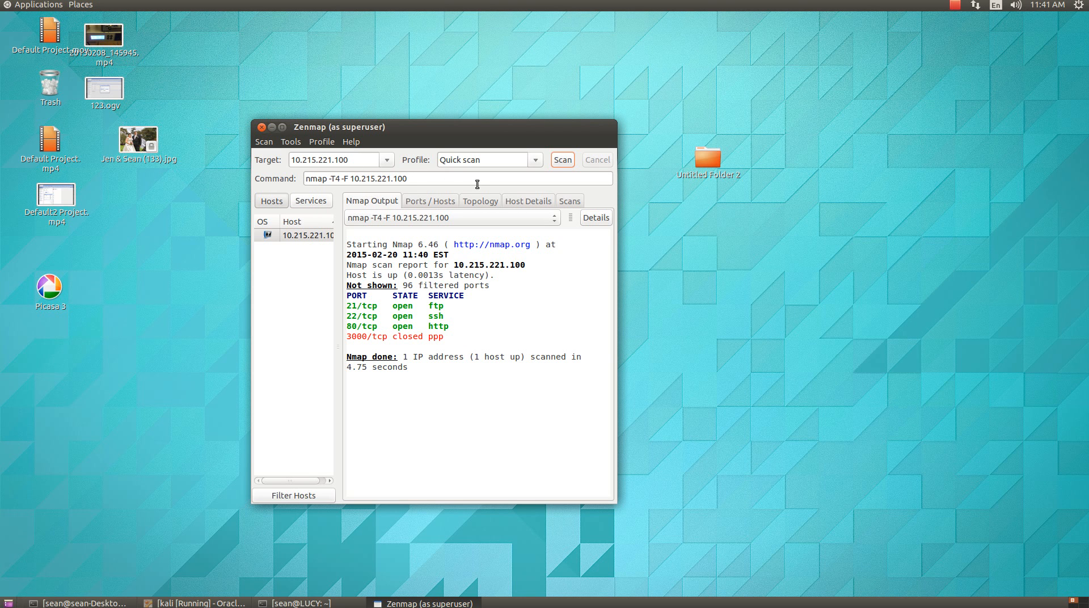
pyautogui.moveTo(295, 242)
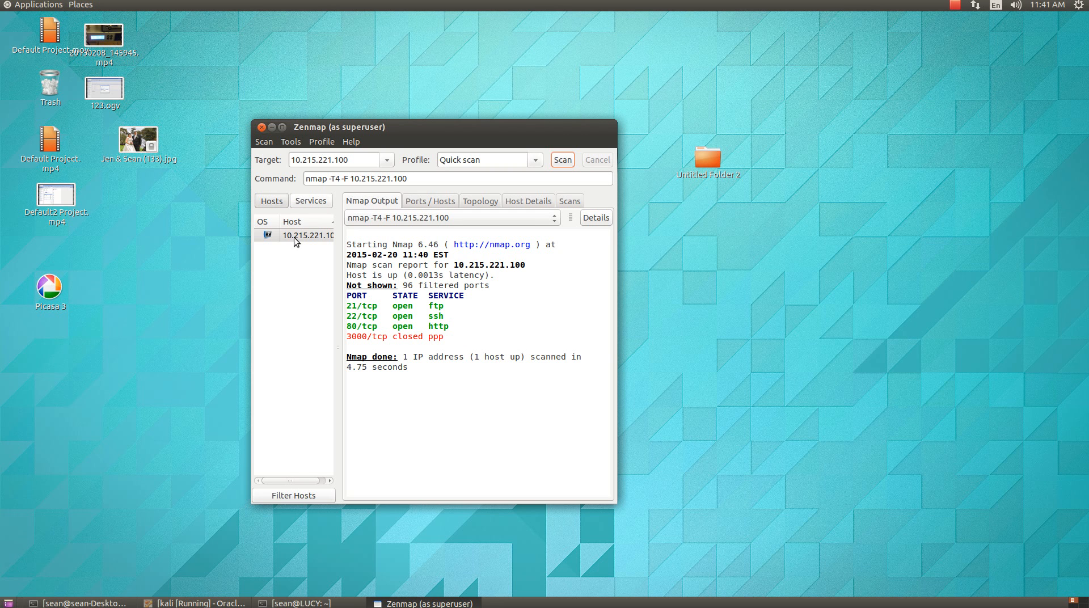
# Review the Topology, Host Details, Scans, Ports / Hosts and Nmap Output views of the results
pyautogui.click(479, 201)
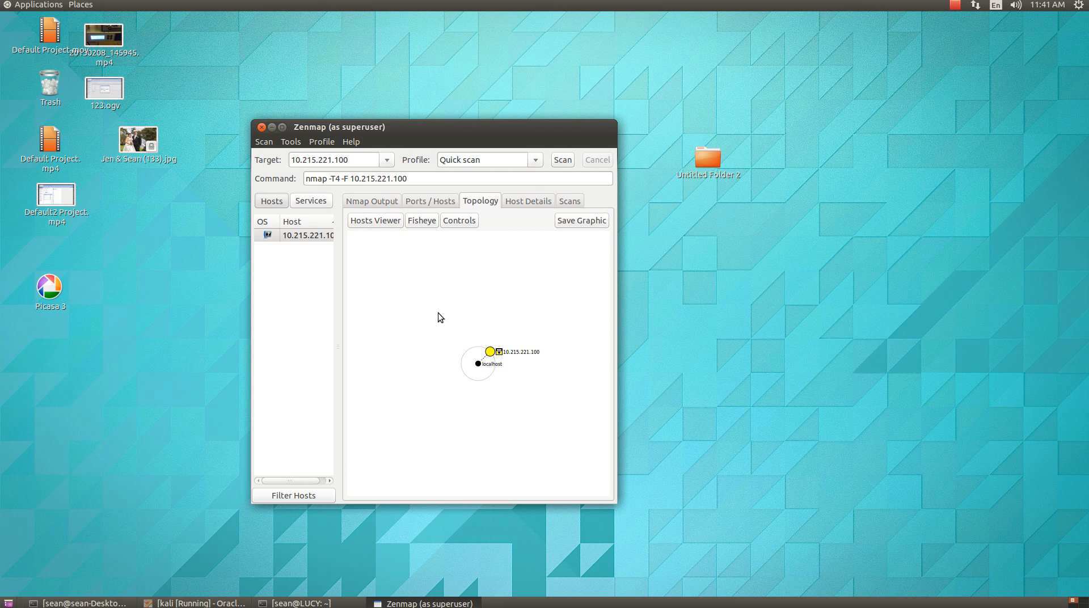
pyautogui.moveTo(515, 202)
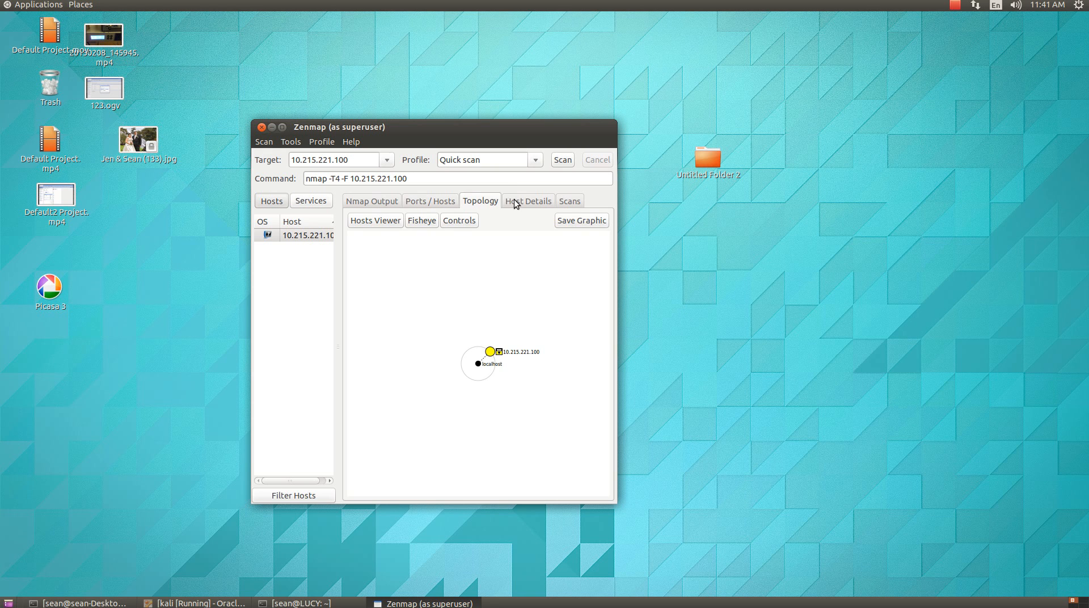
pyautogui.click(527, 201)
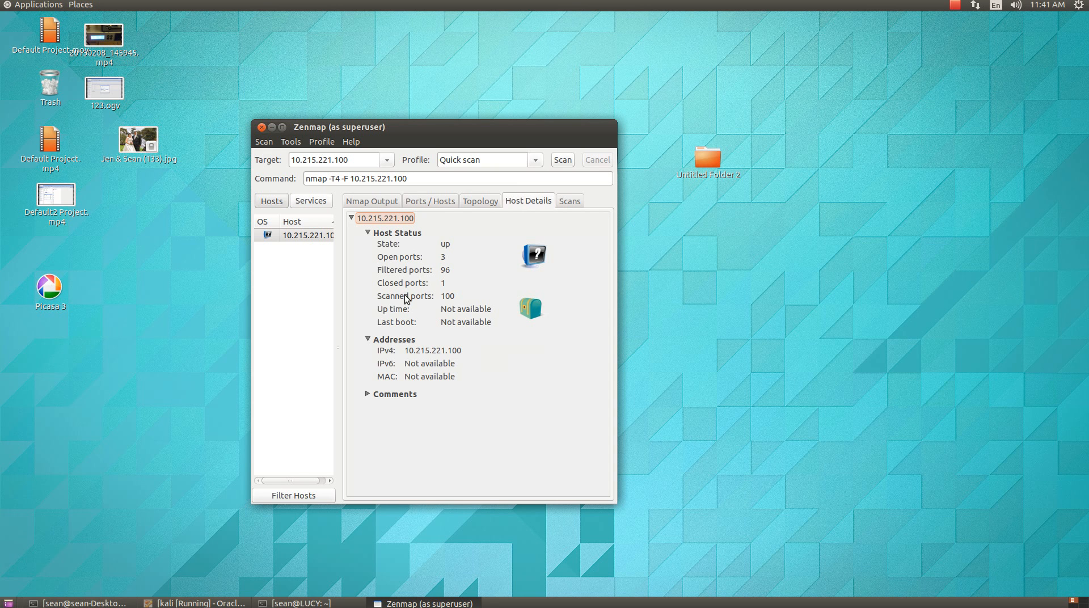
pyautogui.click(568, 201)
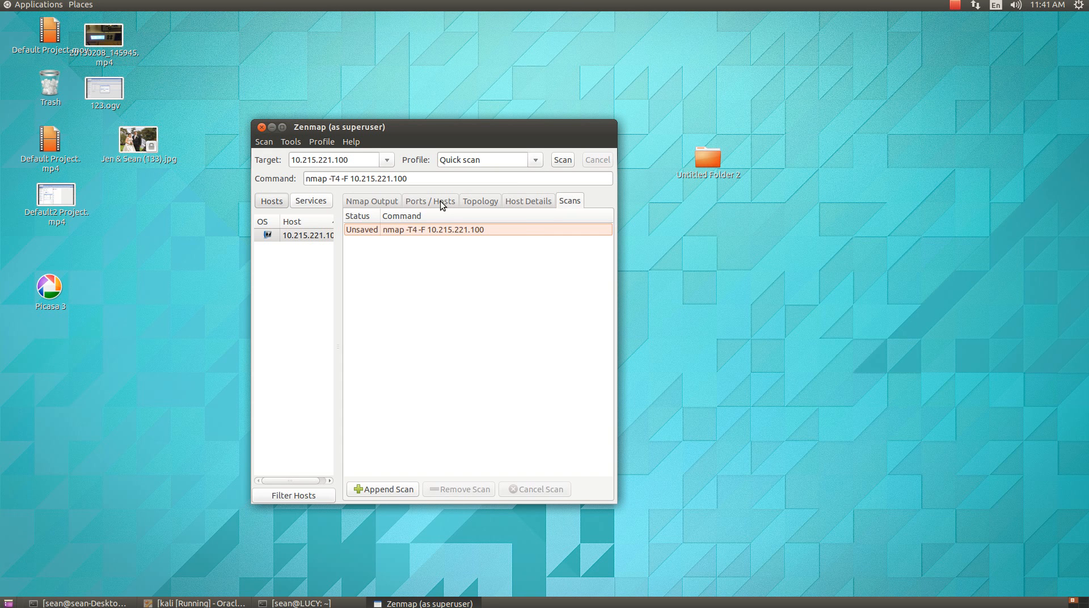
pyautogui.click(430, 201)
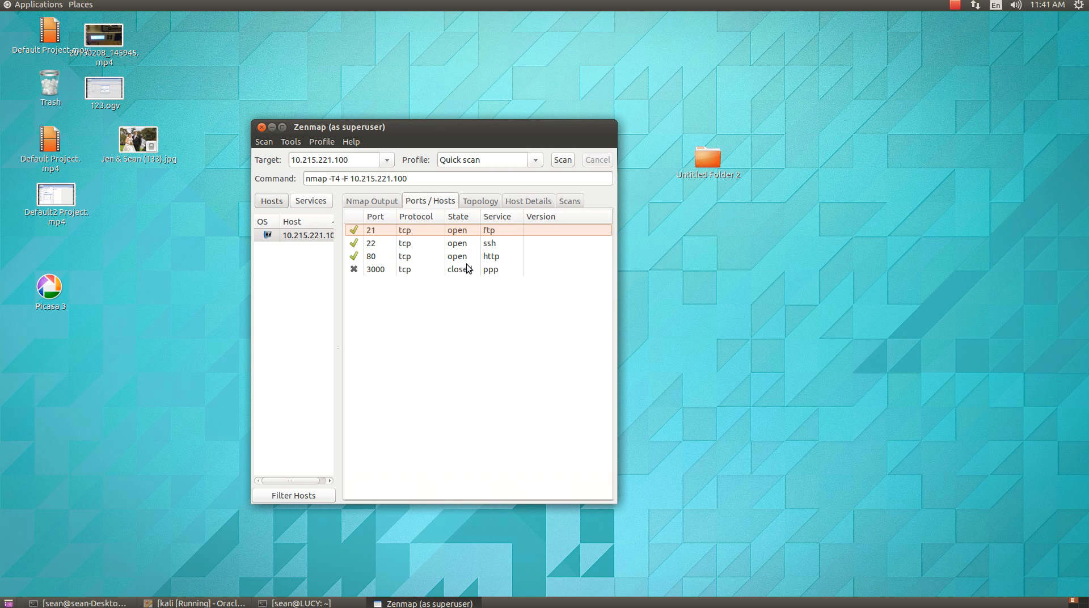
pyautogui.moveTo(387, 206)
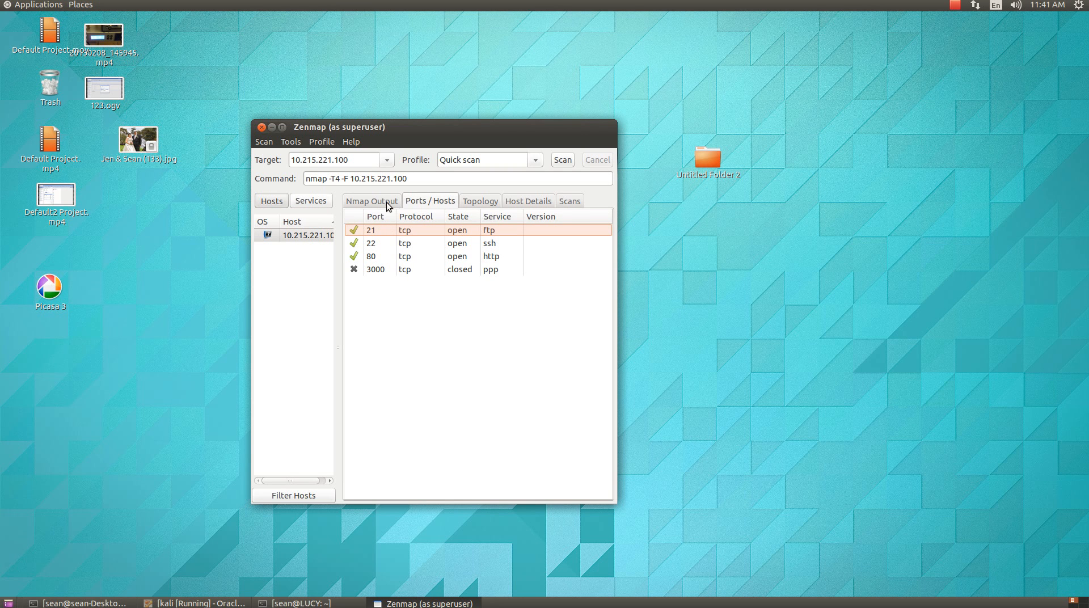
pyautogui.click(371, 201)
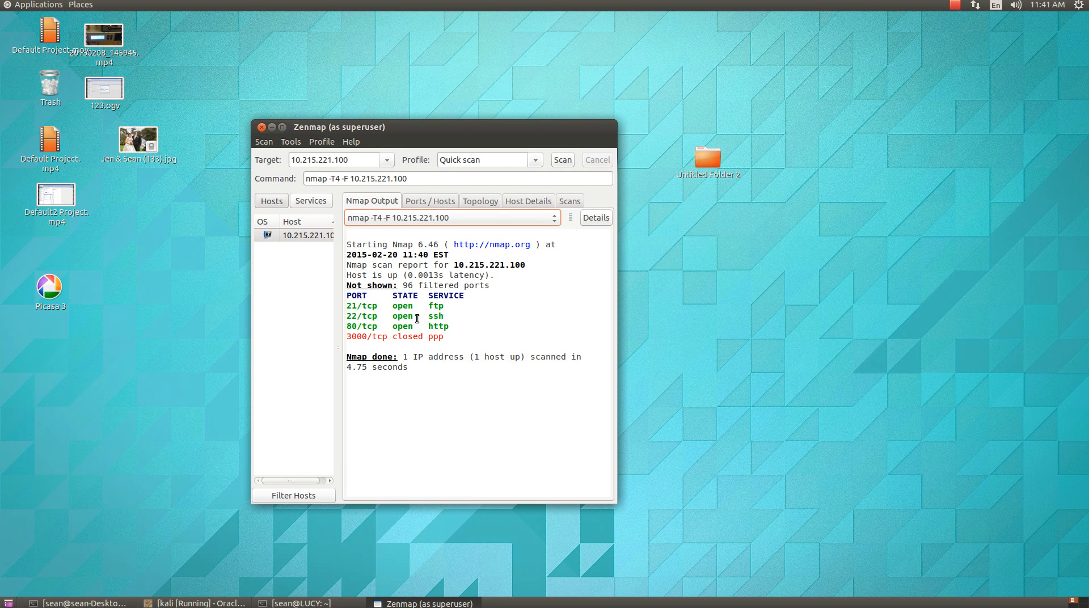
pyautogui.moveTo(271, 201)
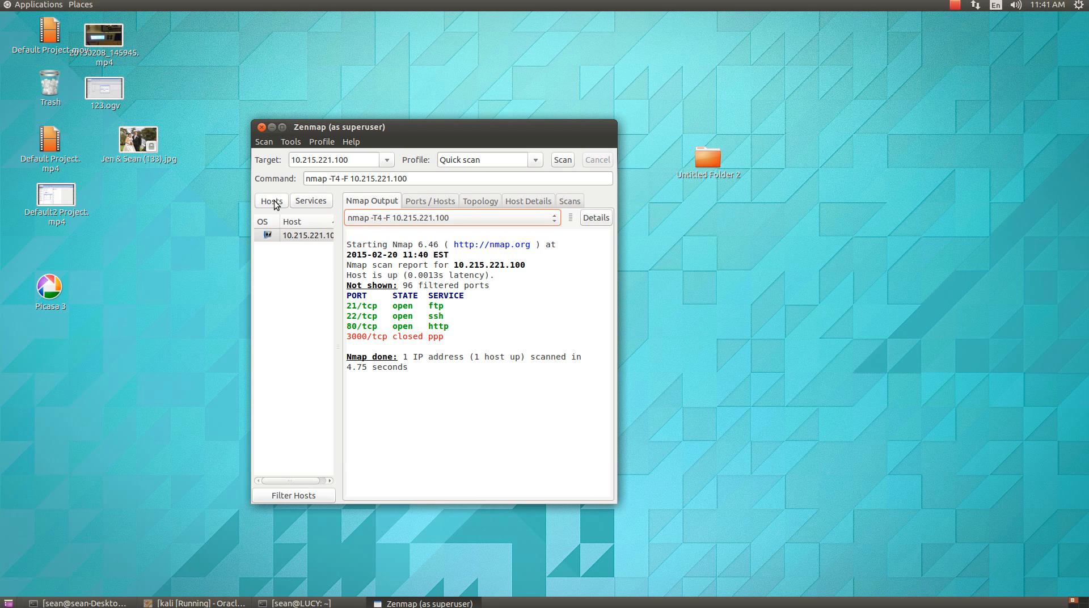
# List results by service and show which host runs http, then ftp
pyautogui.click(311, 201)
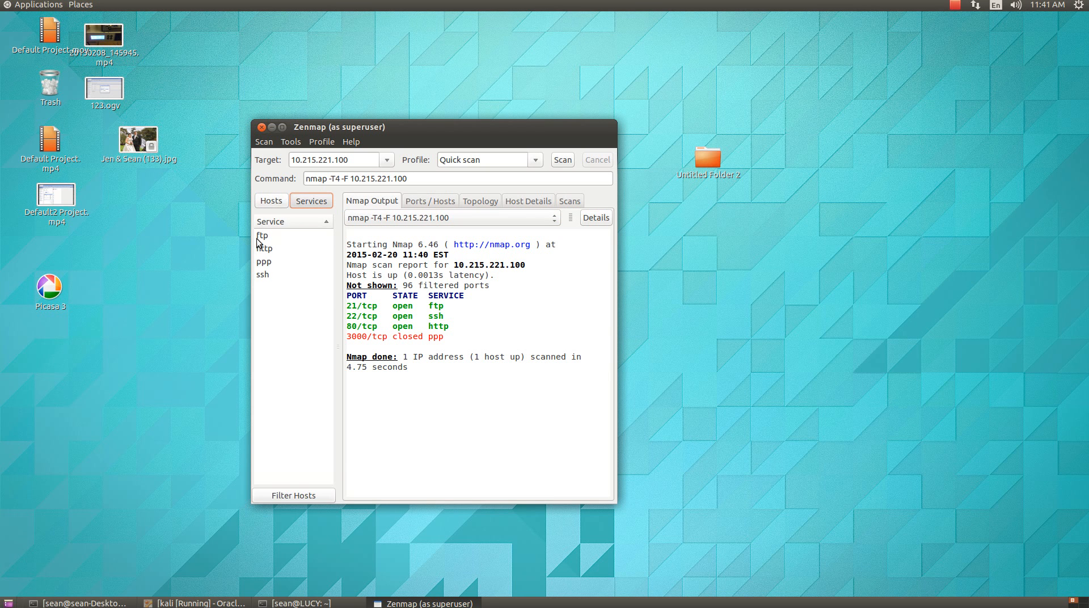
pyautogui.click(264, 248)
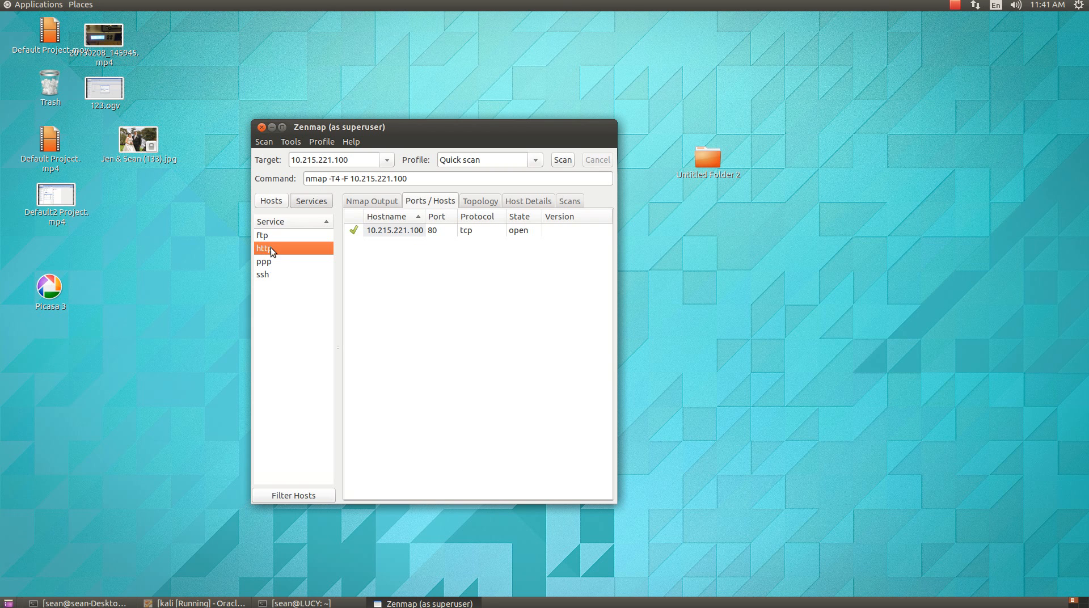
pyautogui.click(262, 235)
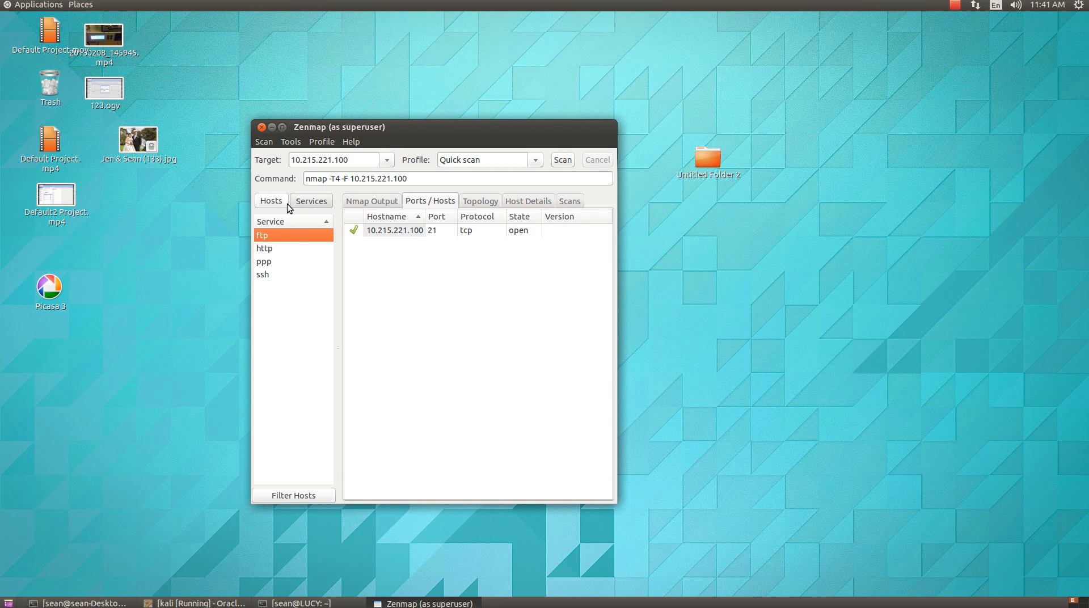
# Return to the Hosts list and start a Slow comprehensive scan of 10.215.221.100
pyautogui.click(534, 160)
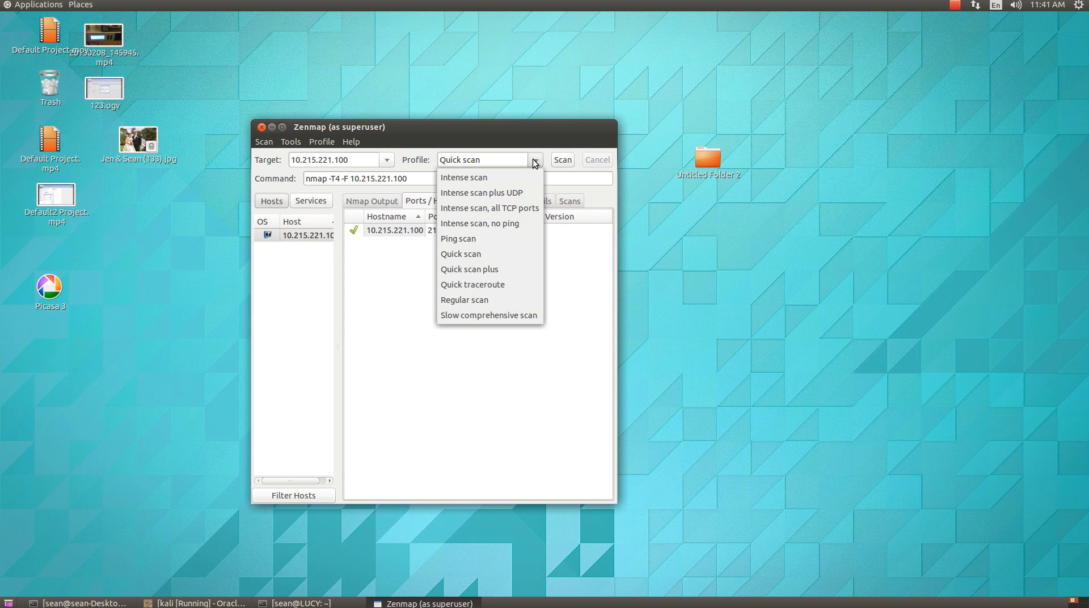
pyautogui.click(488, 314)
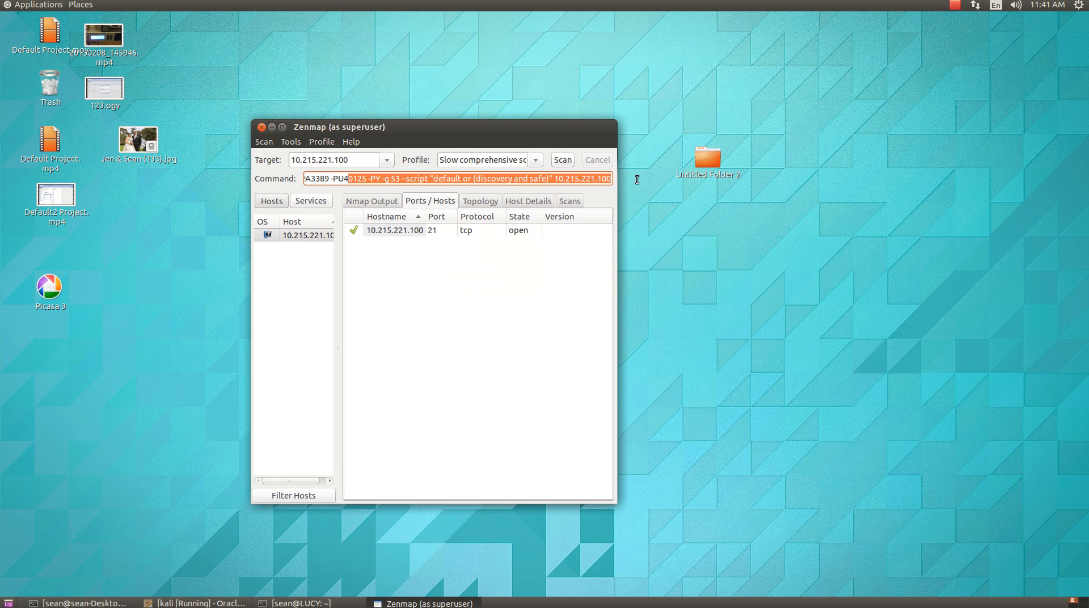
pyautogui.moveTo(474, 294)
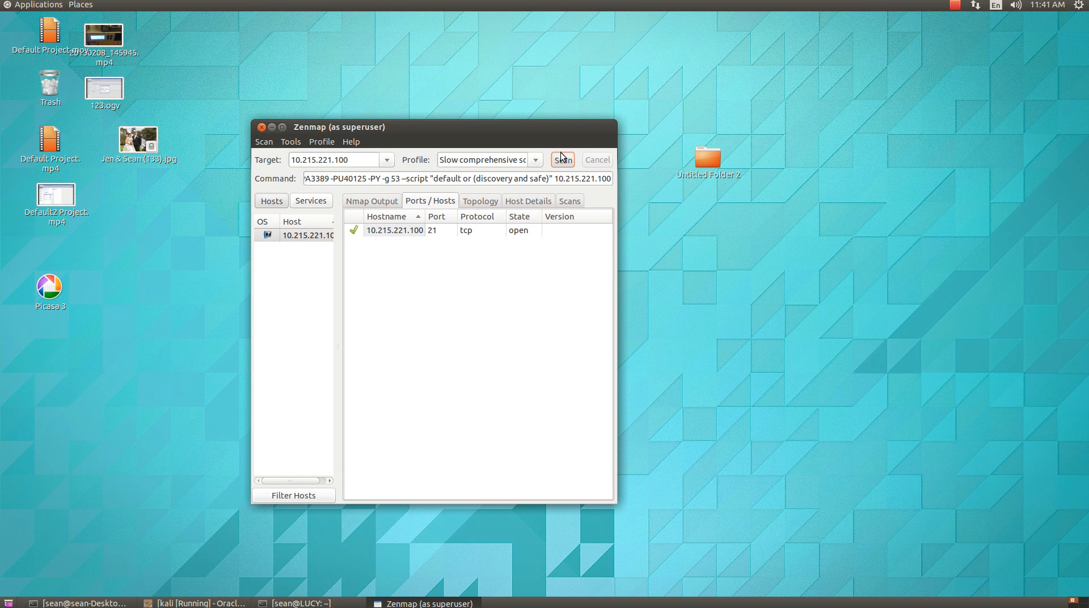
pyautogui.click(561, 158)
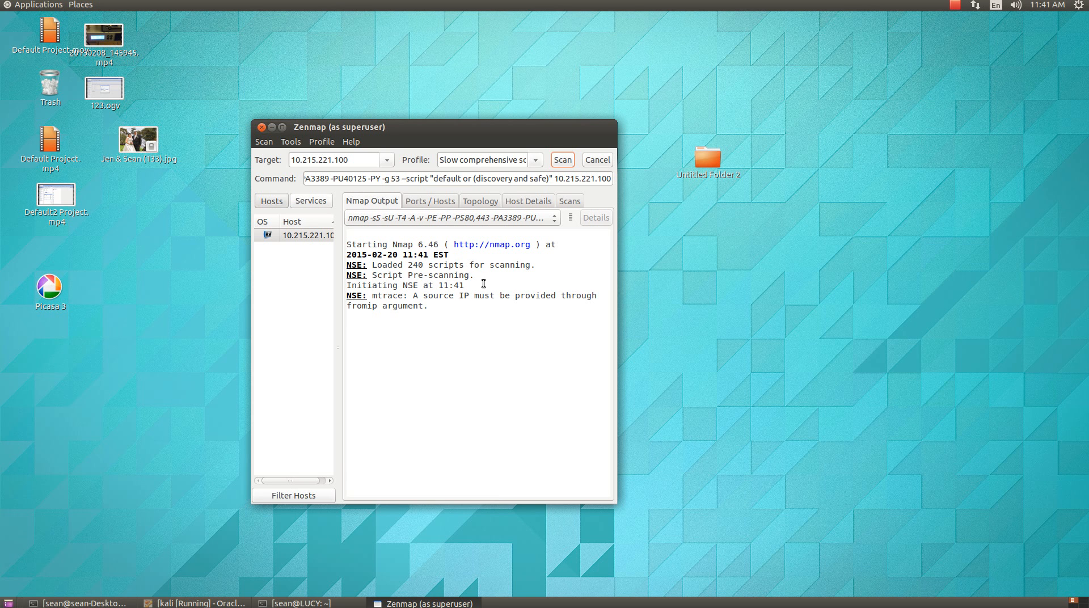
pyautogui.moveTo(332, 304)
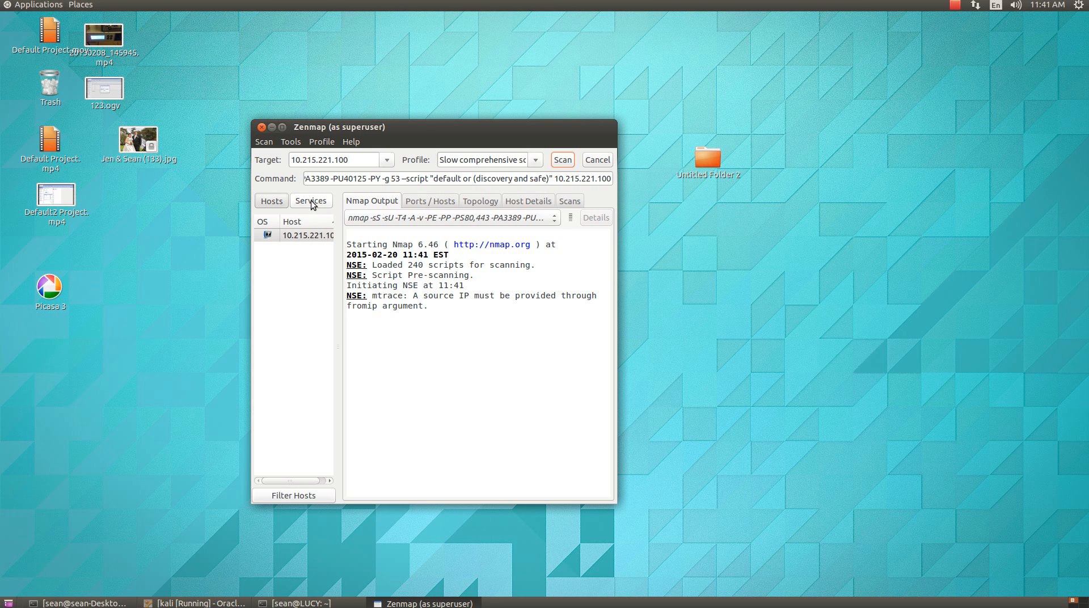
pyautogui.moveTo(305, 226)
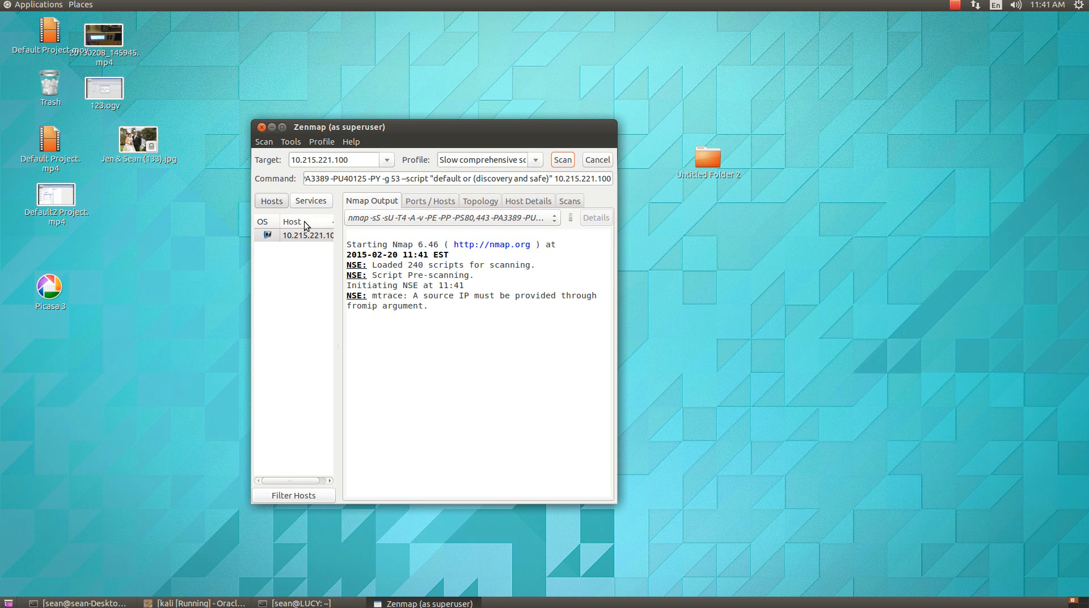
pyautogui.moveTo(298, 256)
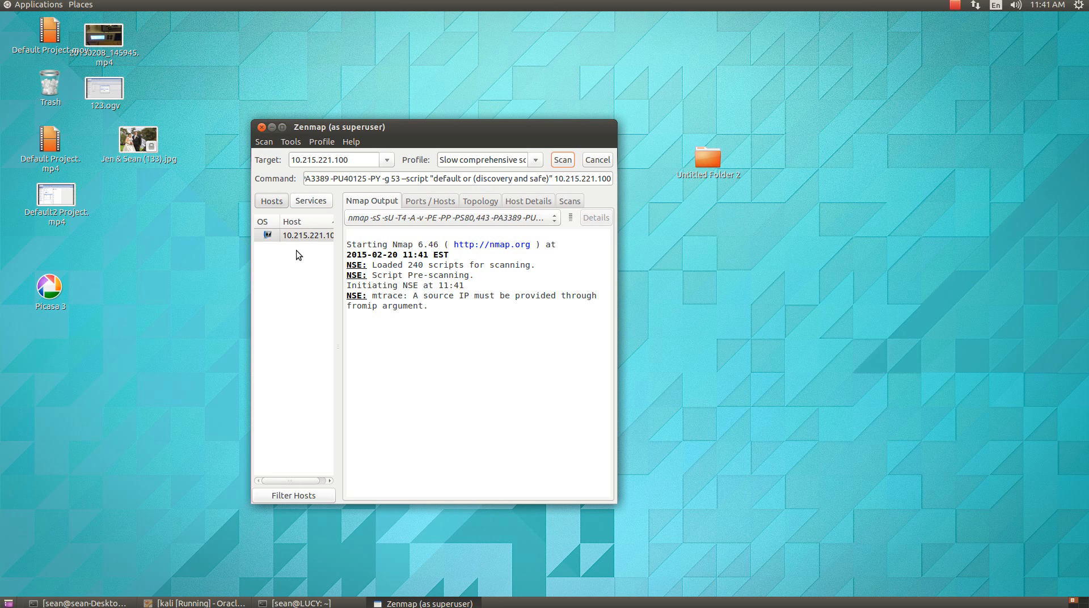
# Scroll the Nmap Output as the slow comprehensive scan reaches ping scan and DNS resolution
pyautogui.scroll(-3)
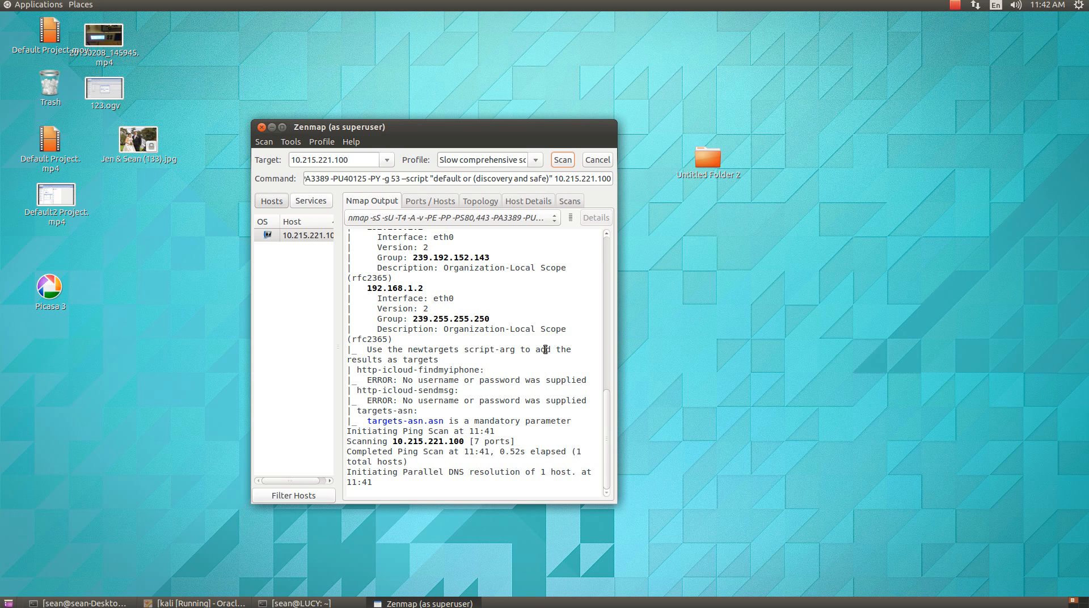
pyautogui.moveTo(560, 351)
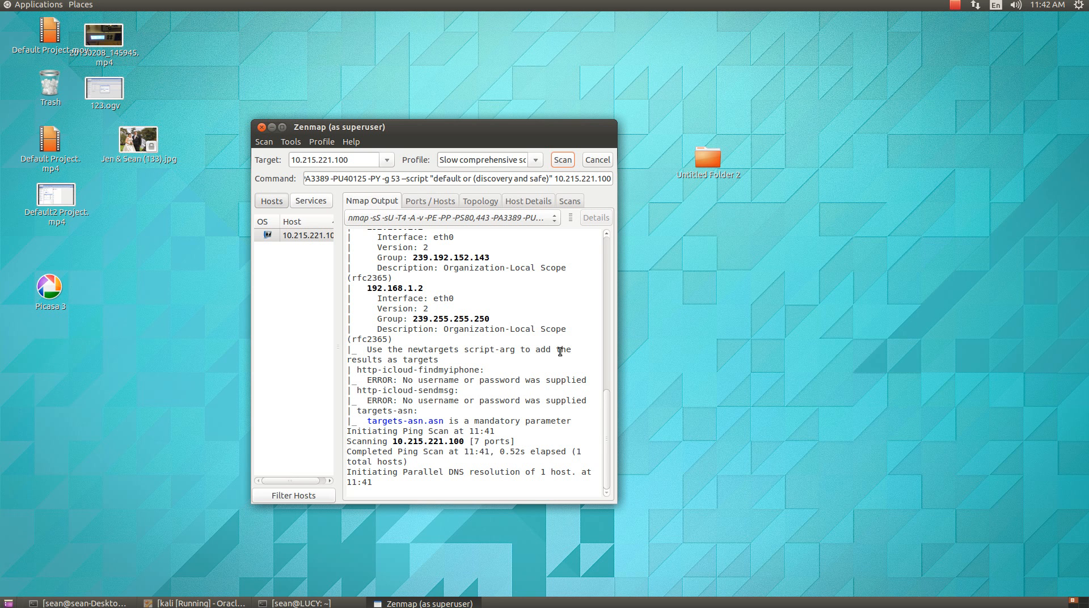